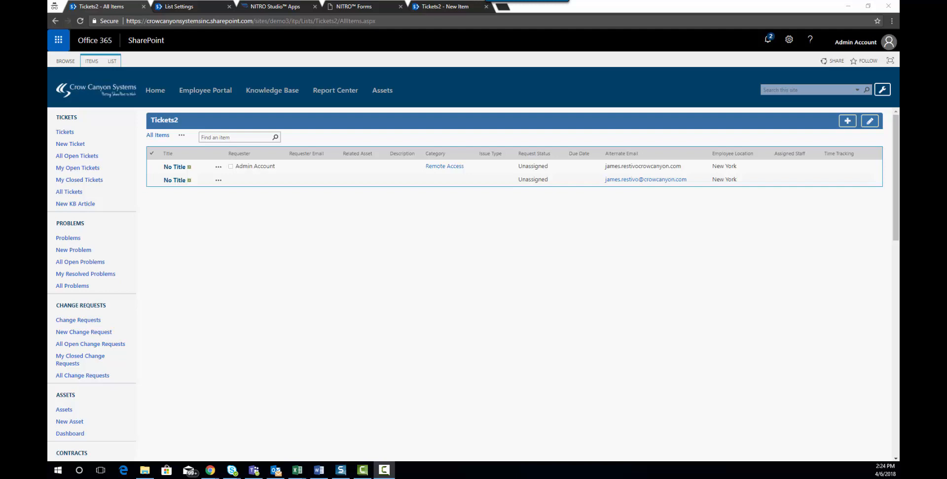
{"action": "mouse_move", "coordinate": [603, 264]}
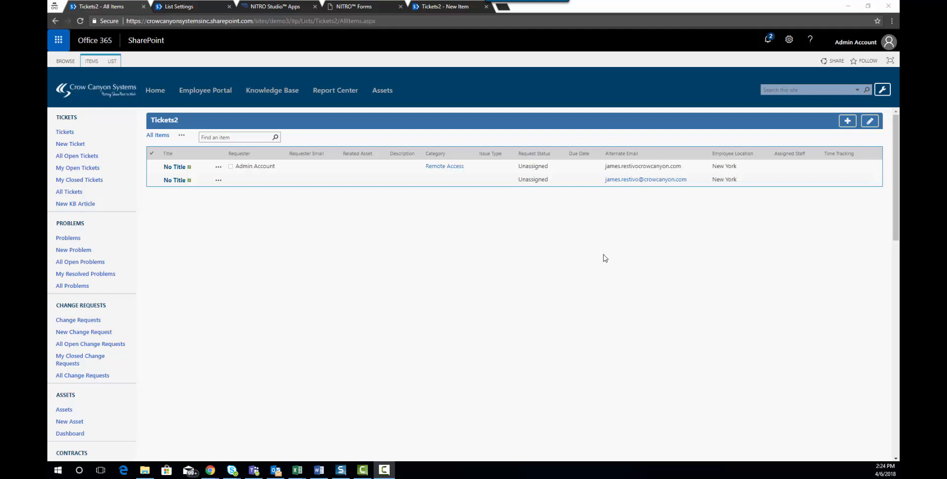
{"action": "mouse_move", "coordinate": [423, 233]}
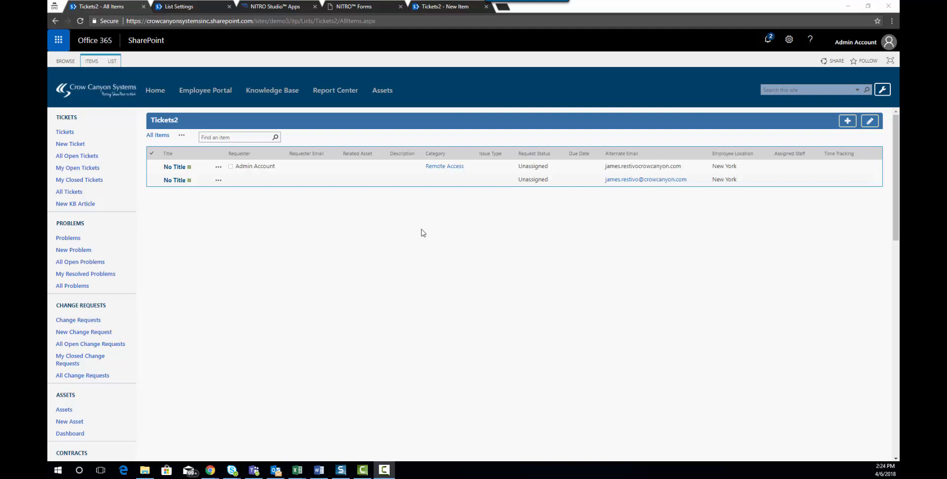
{"action": "mouse_move", "coordinate": [321, 213]}
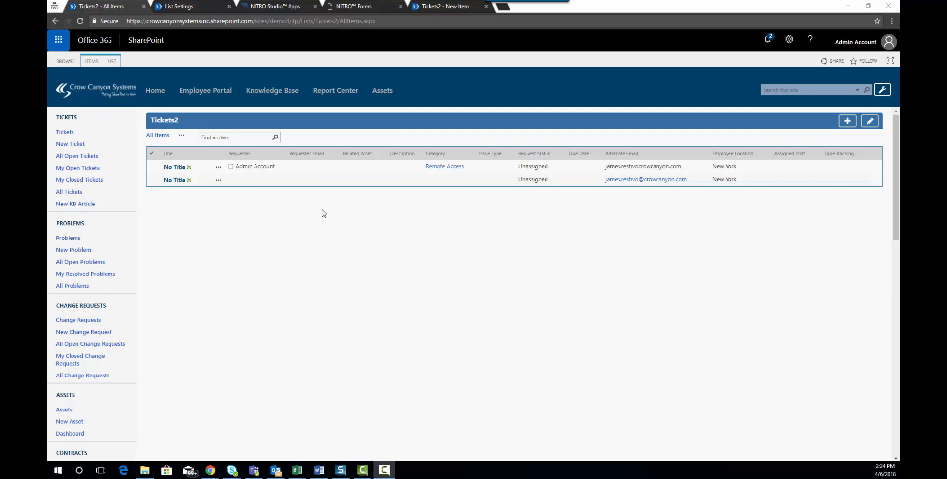
{"action": "mouse_move", "coordinate": [178, 126]}
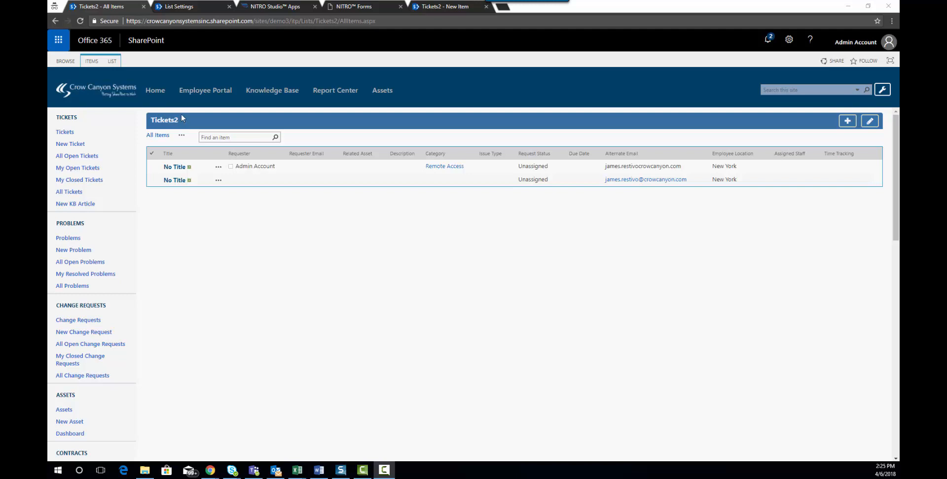
Bring up the Tickets2 list-level commands from the LIST ribbon
{"action": "left_click", "coordinate": [111, 61]}
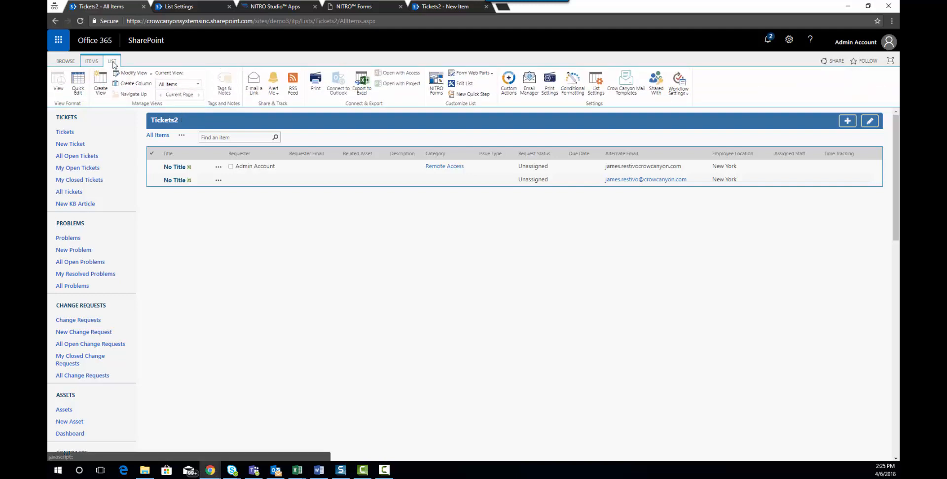
{"action": "mouse_move", "coordinate": [413, 97]}
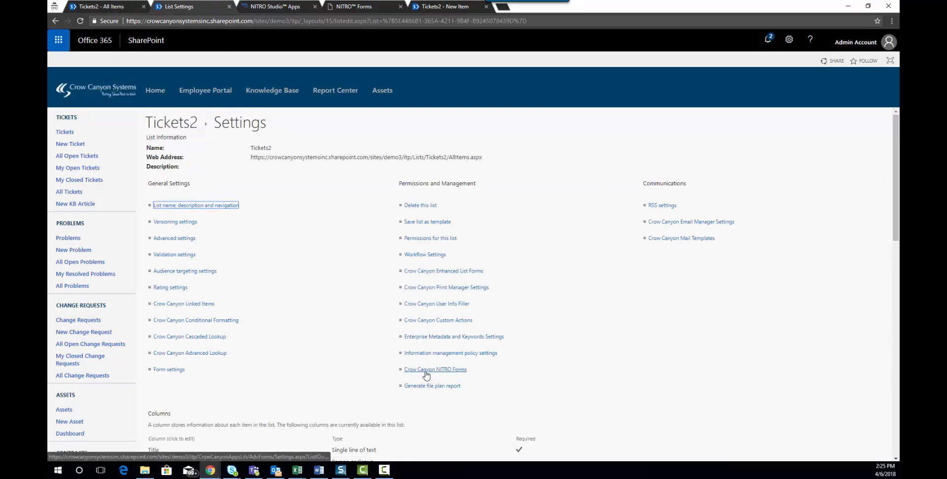
{"action": "mouse_move", "coordinate": [435, 370]}
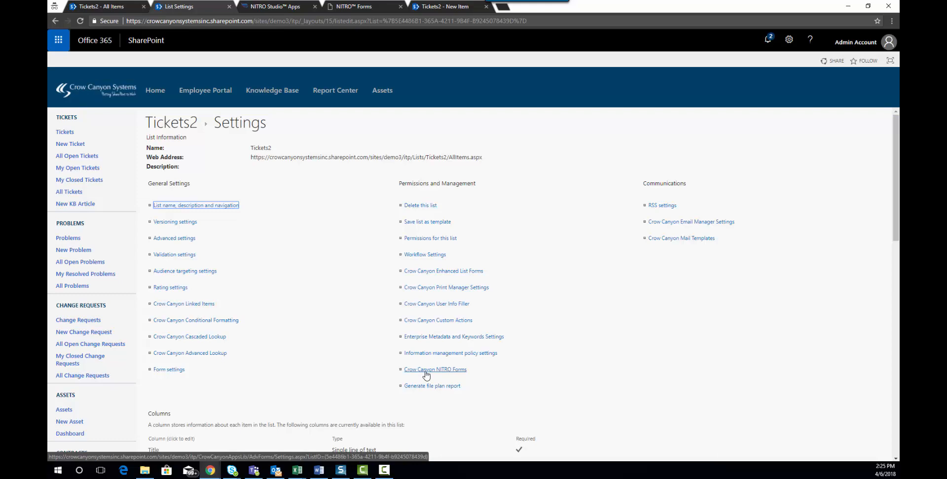
Launch the NITRO Forms app in NITRO Studio and pick Tickets2 as the list to configure
{"action": "left_click", "coordinate": [273, 6]}
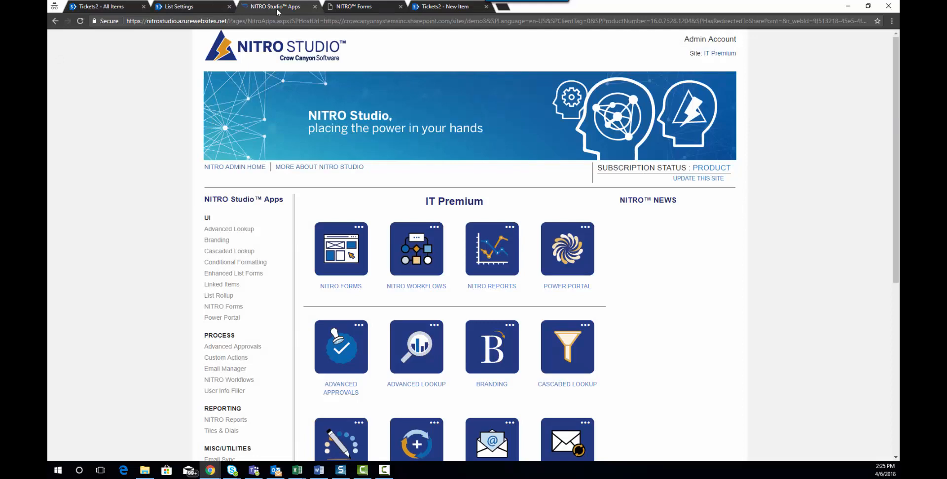
{"action": "mouse_move", "coordinate": [352, 262]}
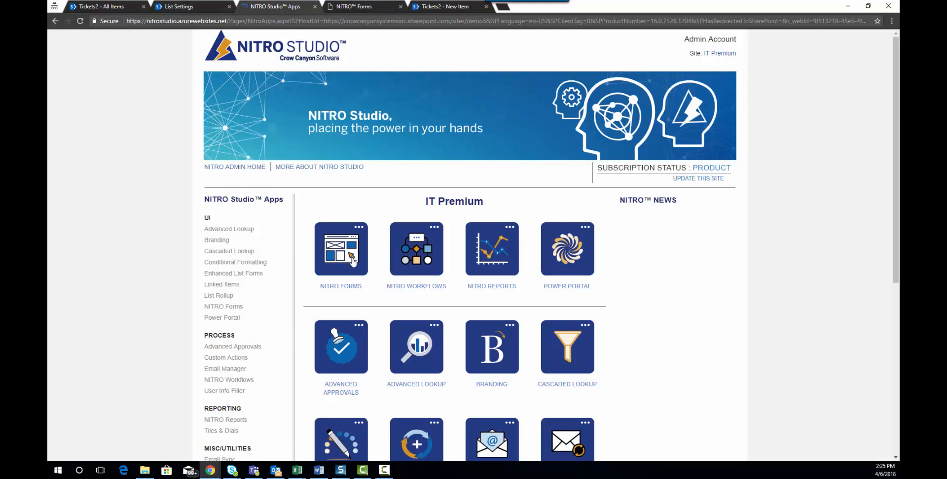
{"action": "left_click", "coordinate": [340, 248]}
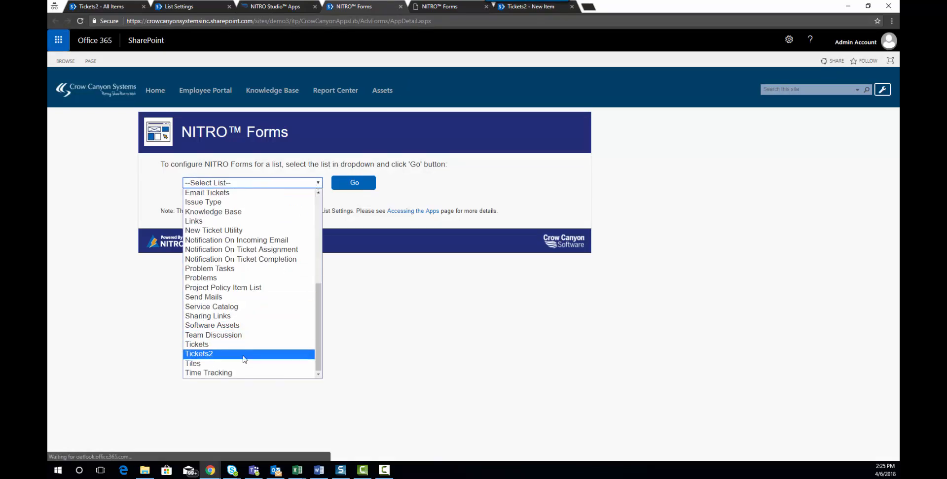
{"action": "left_click", "coordinate": [199, 354]}
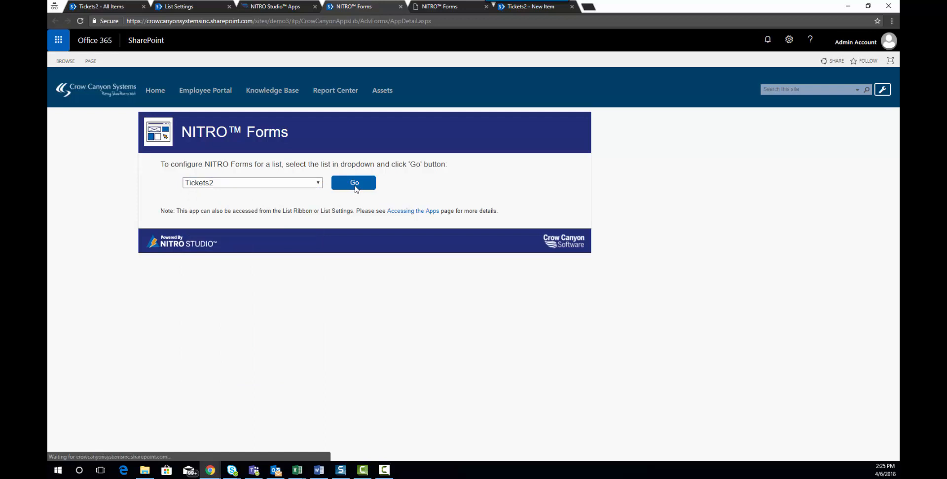
{"action": "left_click", "coordinate": [354, 183]}
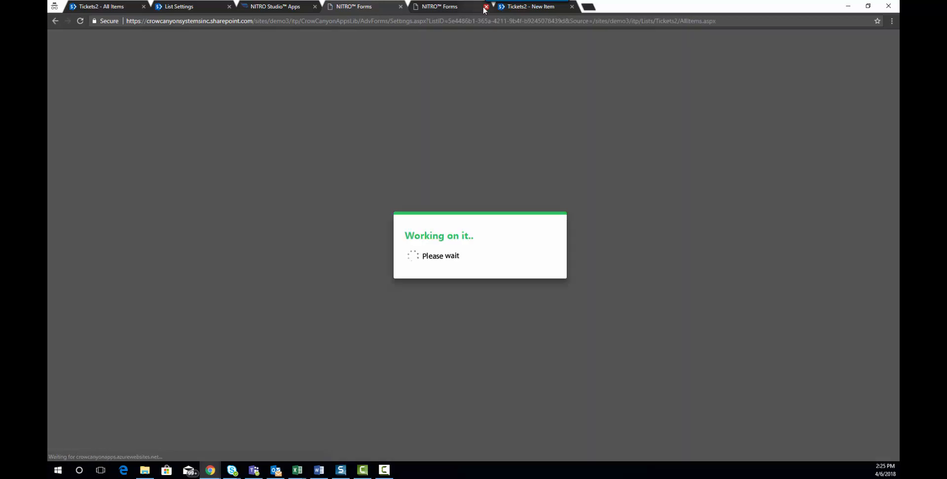
Close the duplicate NITRO Forms browser tab so the Tickets2 designer loads
{"action": "left_click", "coordinate": [487, 6]}
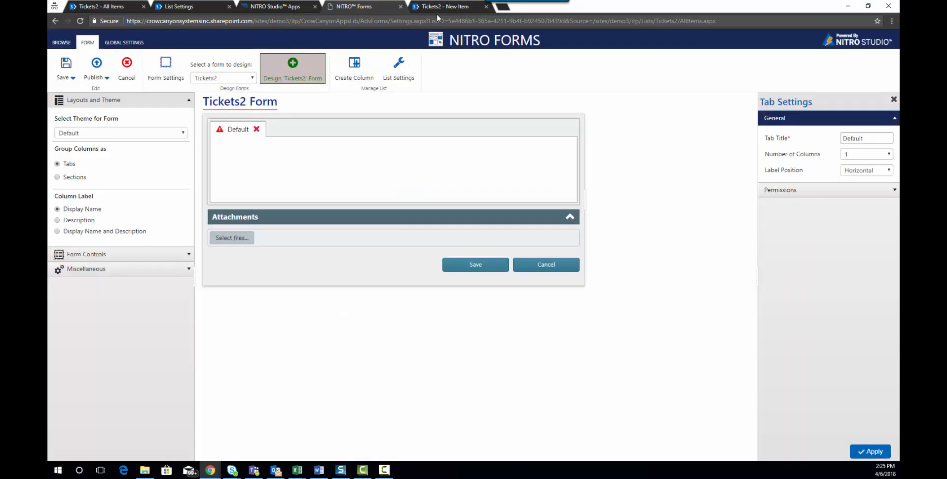
{"action": "mouse_move", "coordinate": [253, 144]}
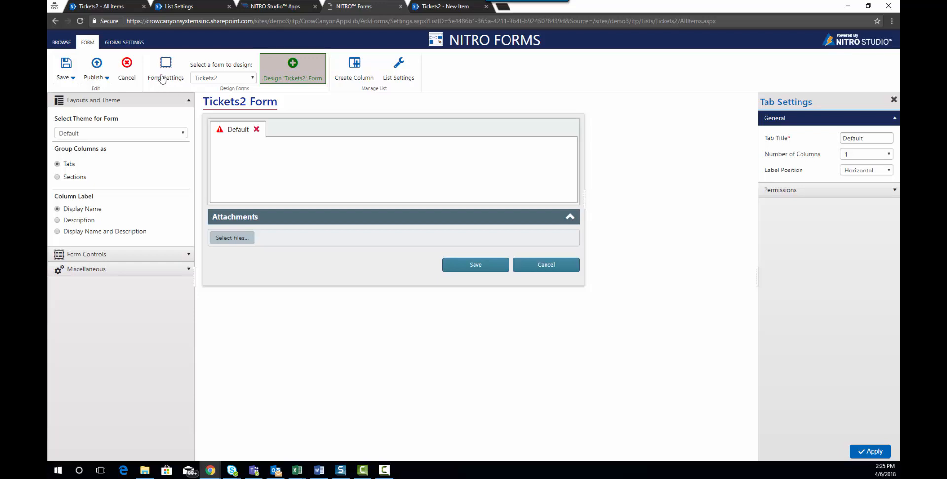
Add a new form named 'NITRO Form' in Form Settings
{"action": "left_click", "coordinate": [166, 69]}
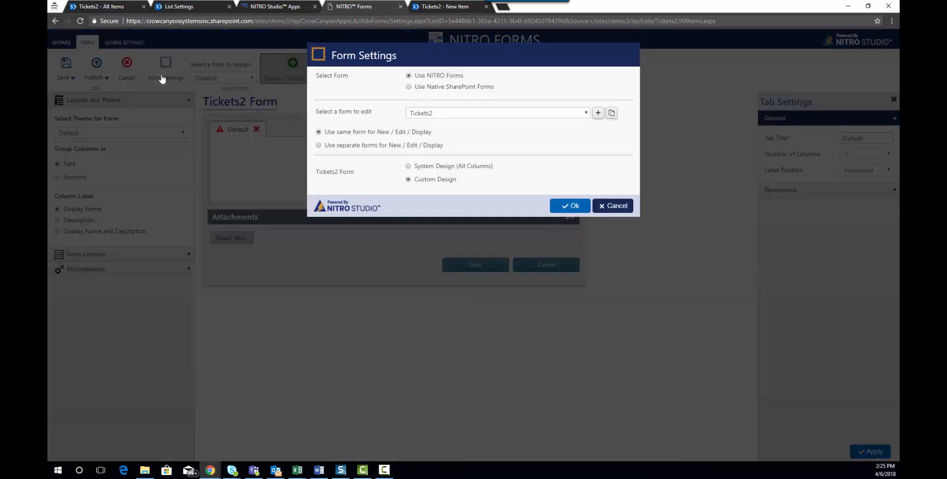
{"action": "mouse_move", "coordinate": [373, 81]}
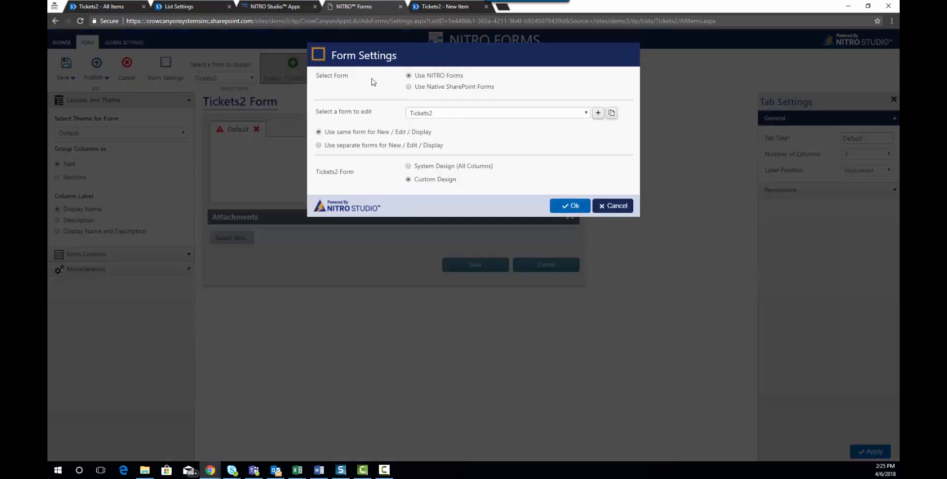
{"action": "mouse_move", "coordinate": [604, 119]}
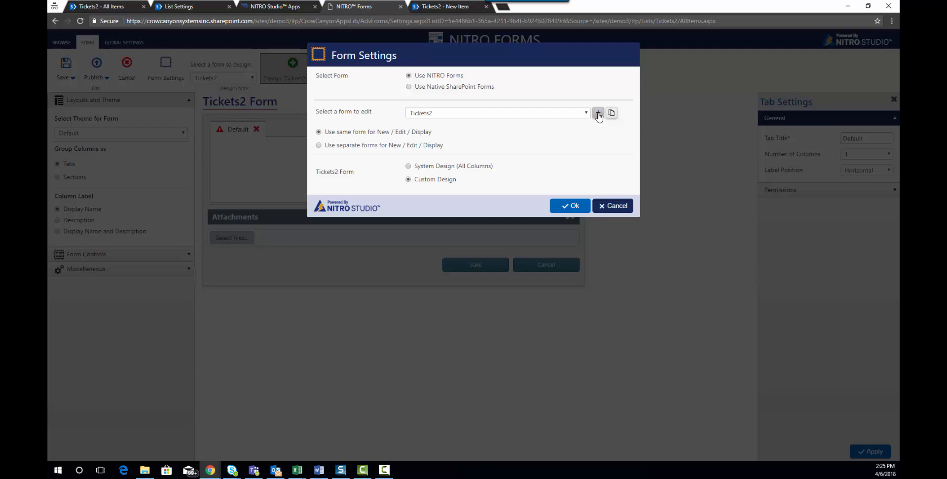
{"action": "left_click", "coordinate": [597, 113]}
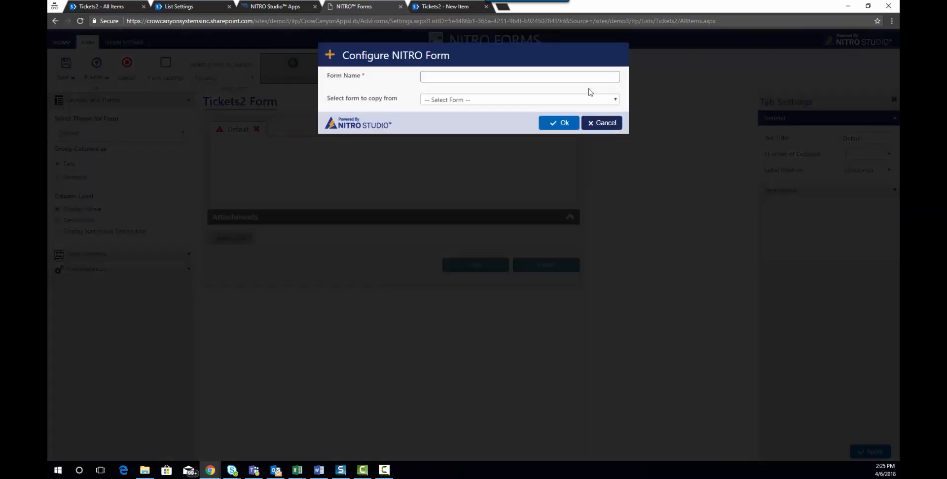
{"action": "type", "text": "NITRO Fr"}
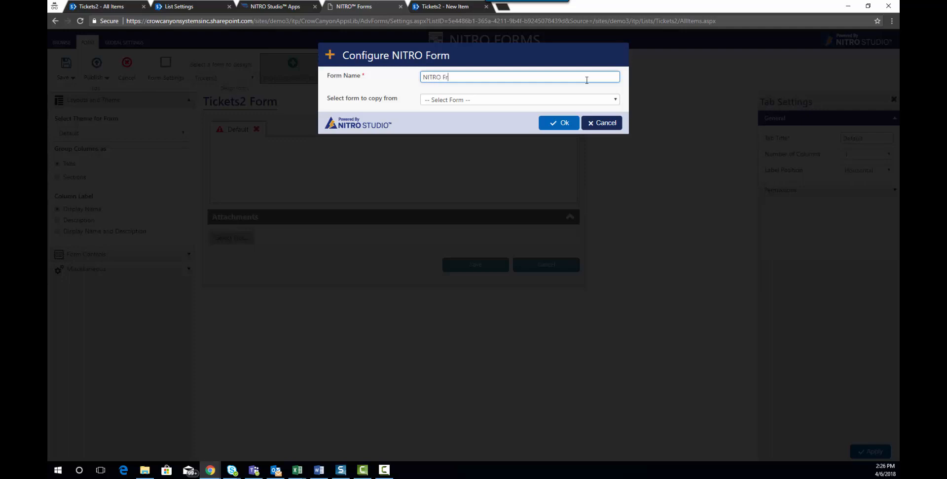
{"action": "type", "text": "orm"}
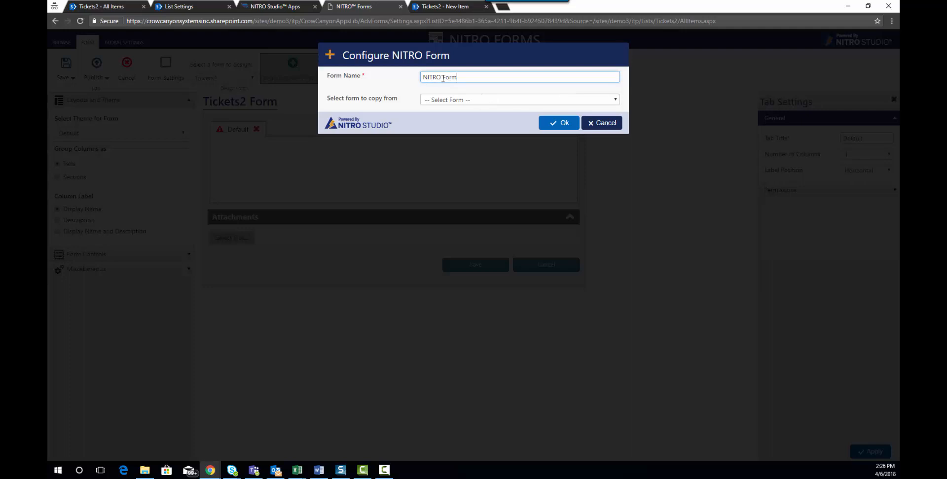
{"action": "left_click", "coordinate": [560, 123]}
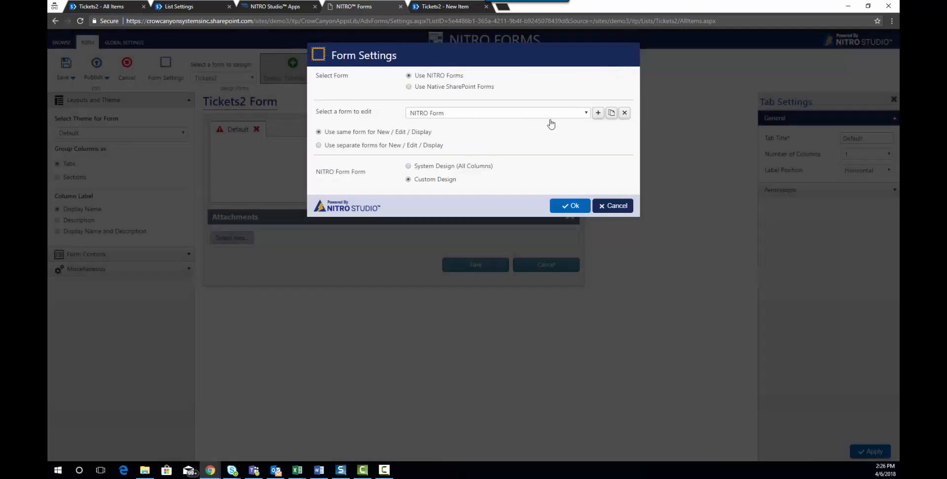
{"action": "mouse_move", "coordinate": [436, 91]}
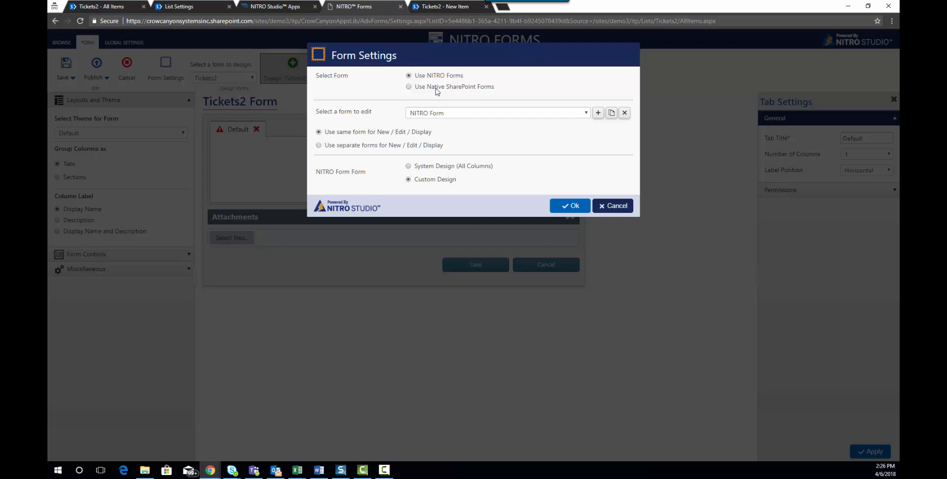
{"action": "mouse_move", "coordinate": [399, 145]}
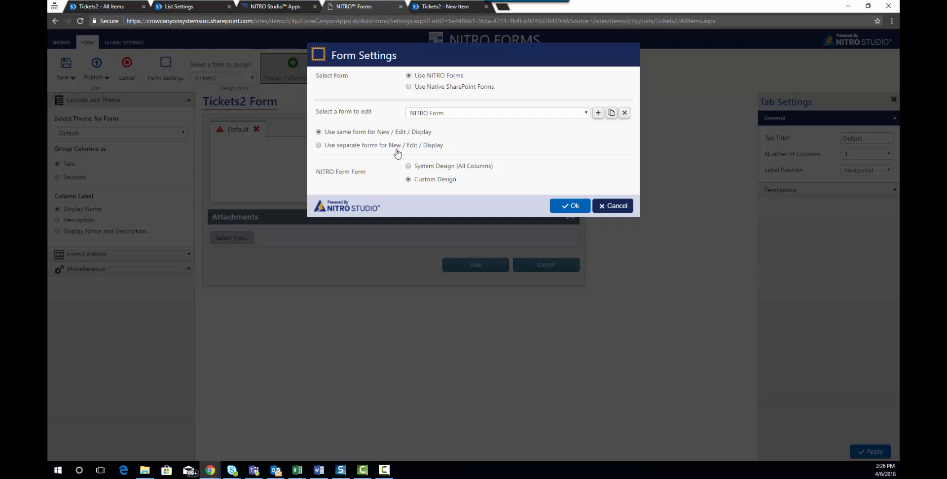
{"action": "mouse_move", "coordinate": [427, 152]}
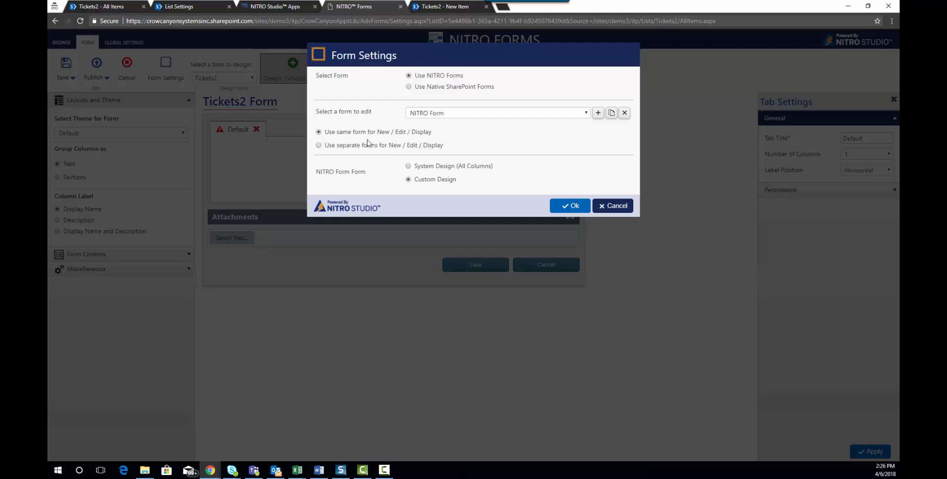
{"action": "mouse_move", "coordinate": [368, 145]}
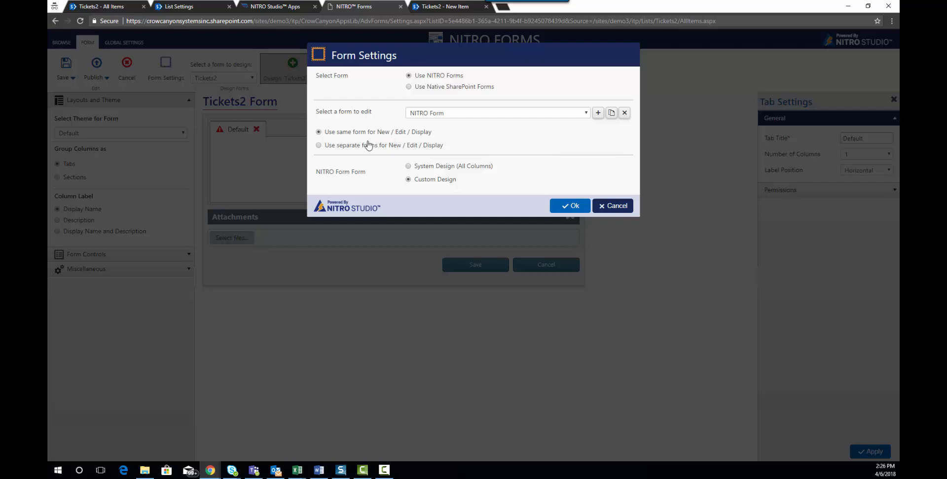
{"action": "mouse_move", "coordinate": [415, 150]}
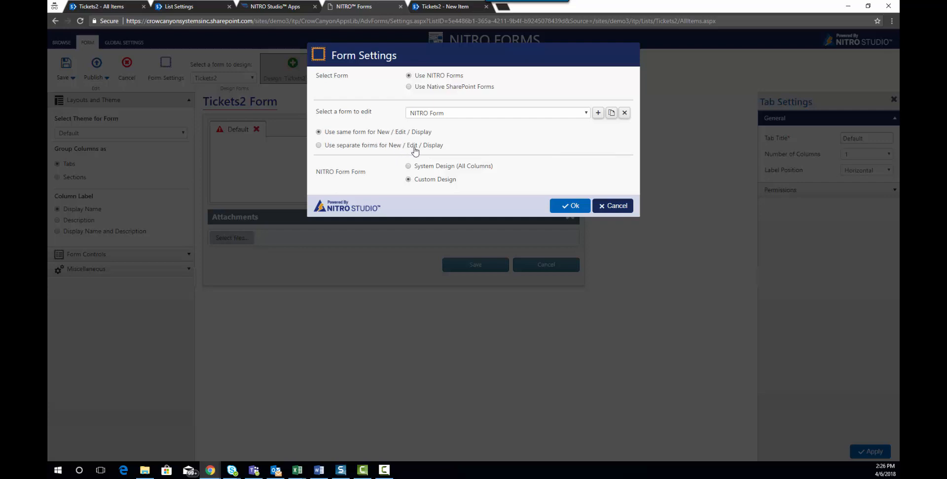
{"action": "mouse_move", "coordinate": [425, 170]}
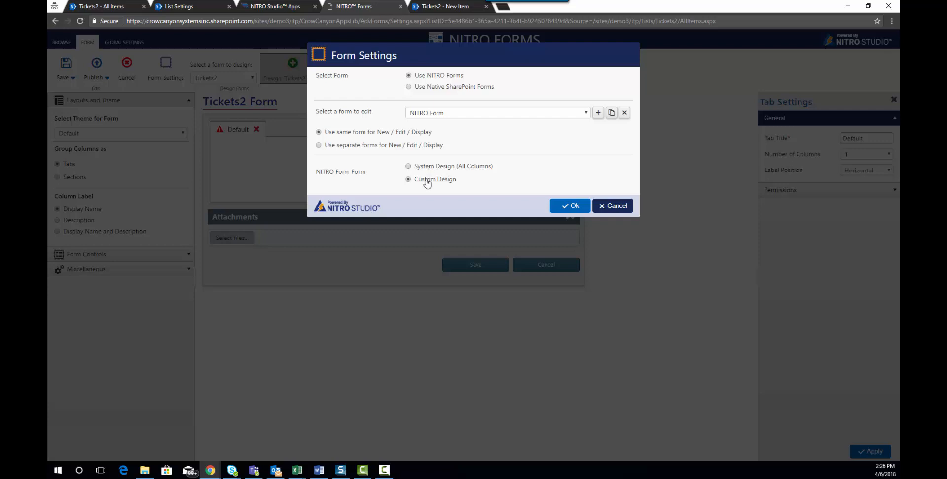
{"action": "mouse_move", "coordinate": [550, 208]}
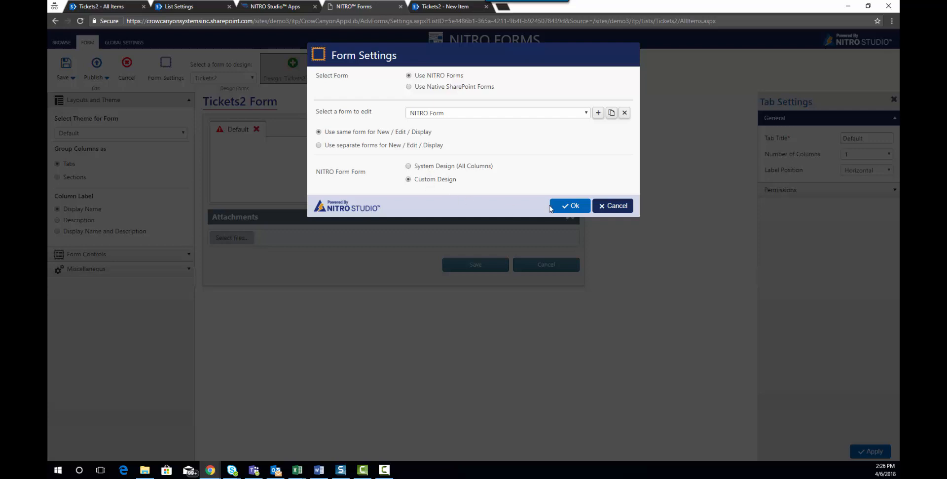
Confirm Form Settings and select the 'Default' tab title for replacement
{"action": "left_click", "coordinate": [569, 205]}
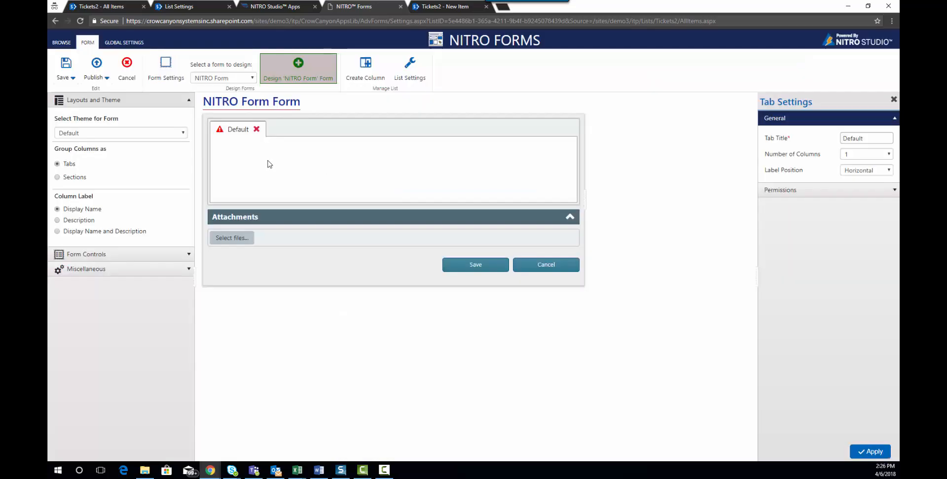
{"action": "mouse_move", "coordinate": [236, 145]}
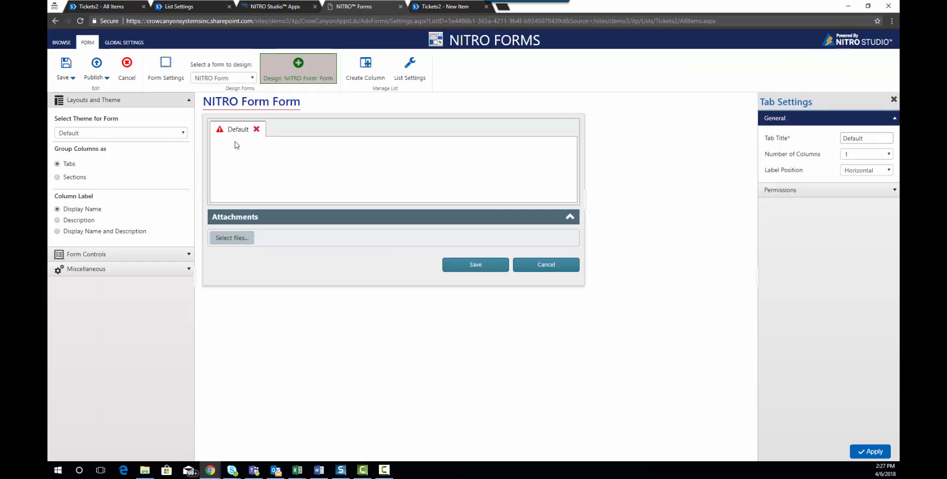
{"action": "mouse_move", "coordinate": [233, 137]}
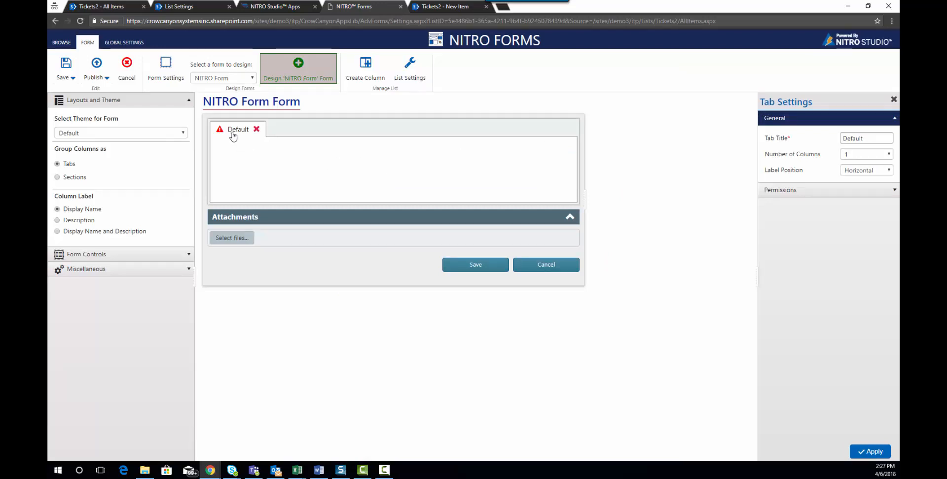
{"action": "mouse_move", "coordinate": [700, 155]}
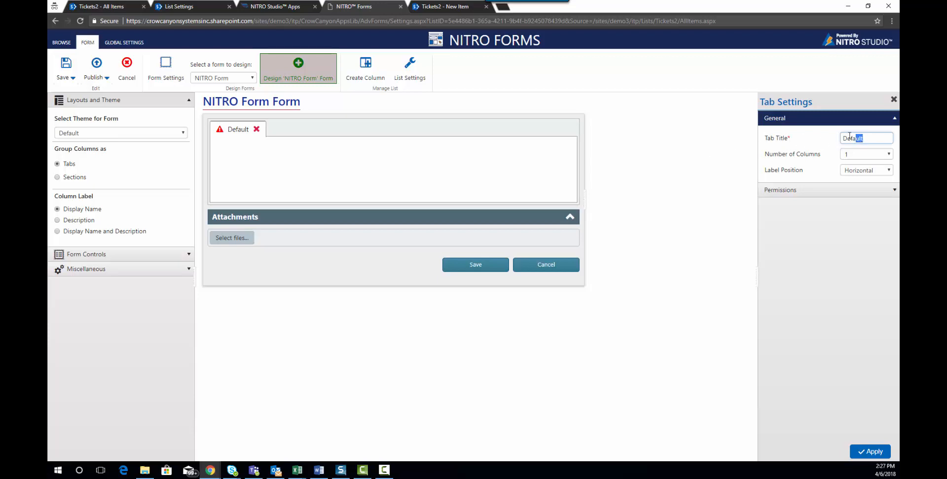
{"action": "triple_click", "coordinate": [865, 137]}
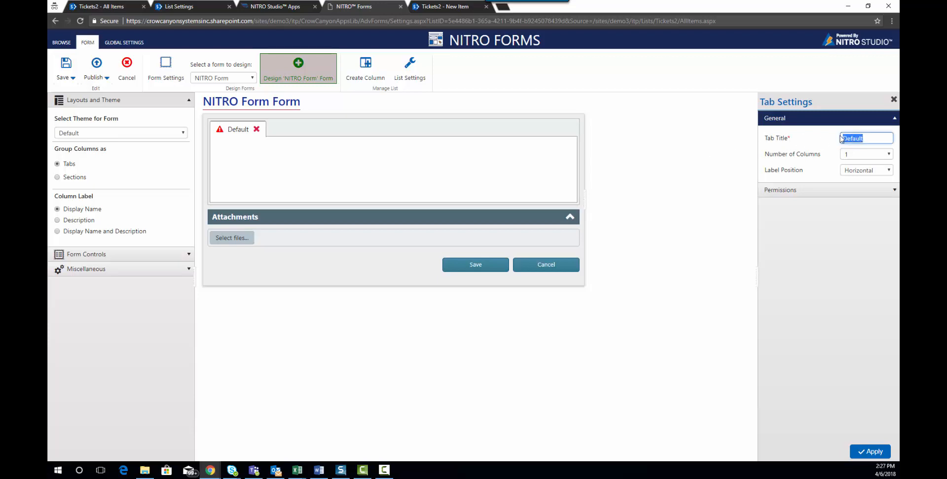
Retitle the Default tab 'Basic Info' and apply the change
{"action": "type", "text": "Basic"}
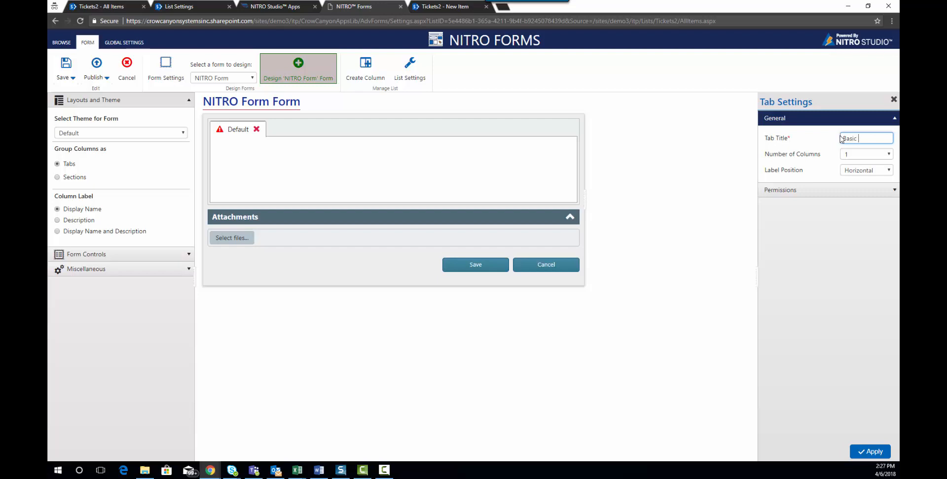
{"action": "type", "text": "Info"}
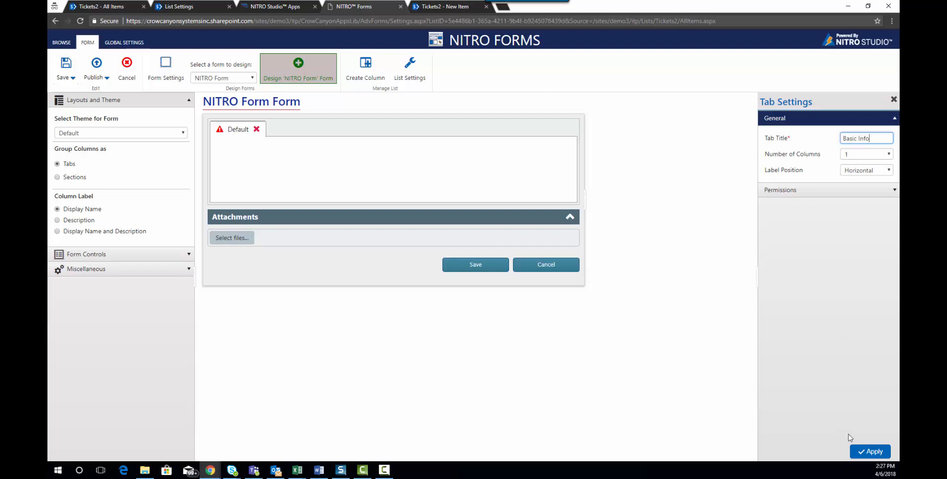
{"action": "left_click", "coordinate": [869, 452]}
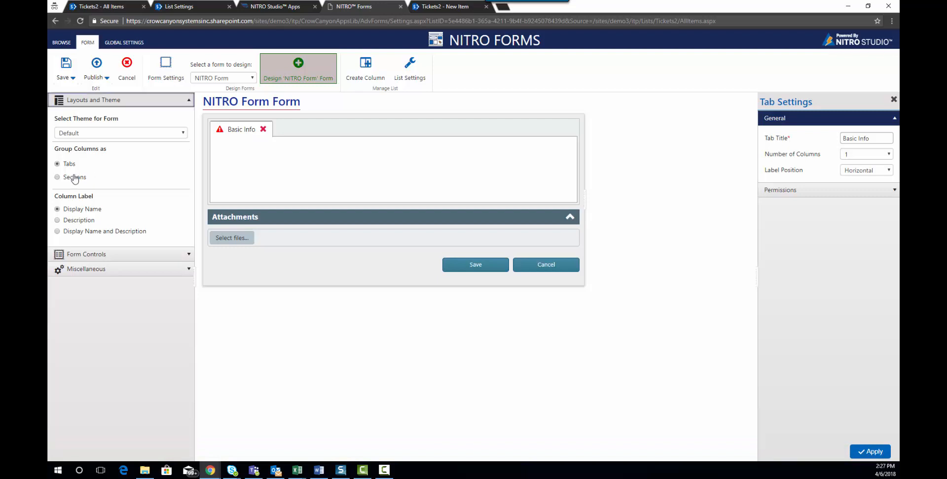
{"action": "left_click", "coordinate": [57, 177]}
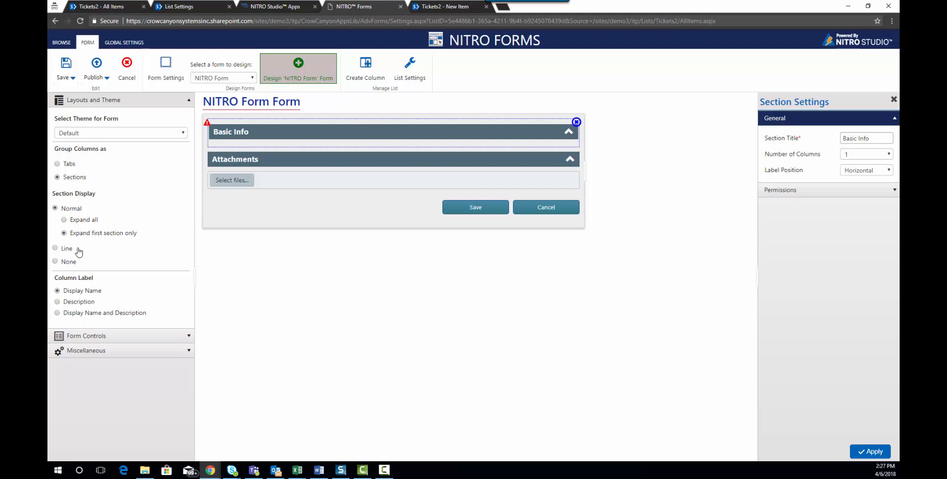
{"action": "mouse_move", "coordinate": [62, 243]}
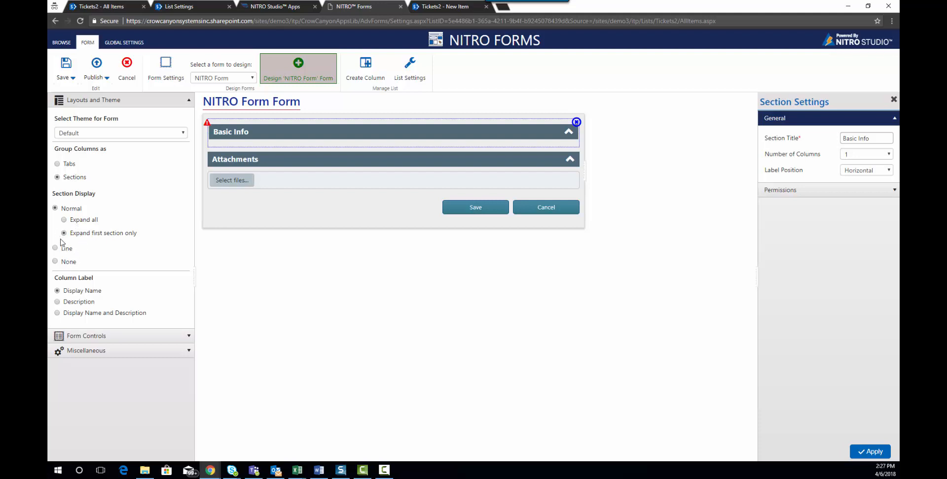
{"action": "left_click", "coordinate": [57, 164]}
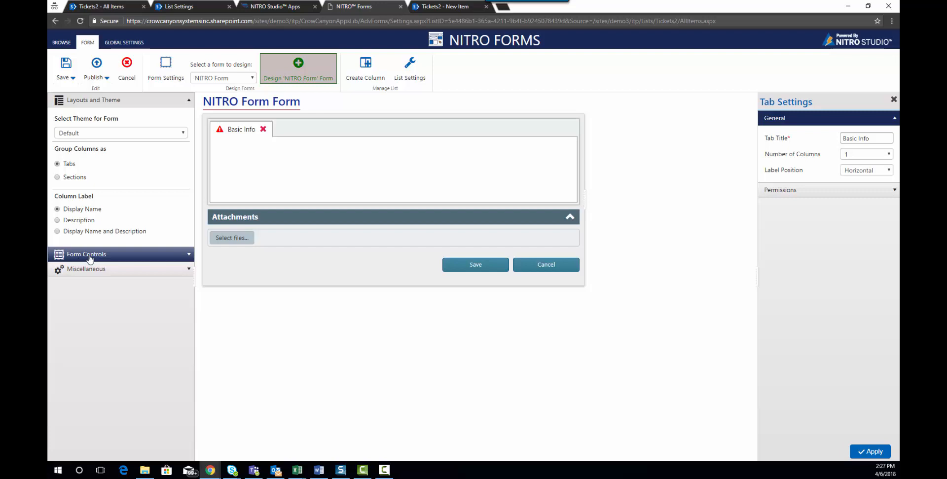
Place the Requester and Requester Email columns in the Basic Info tab
{"action": "left_click", "coordinate": [86, 254]}
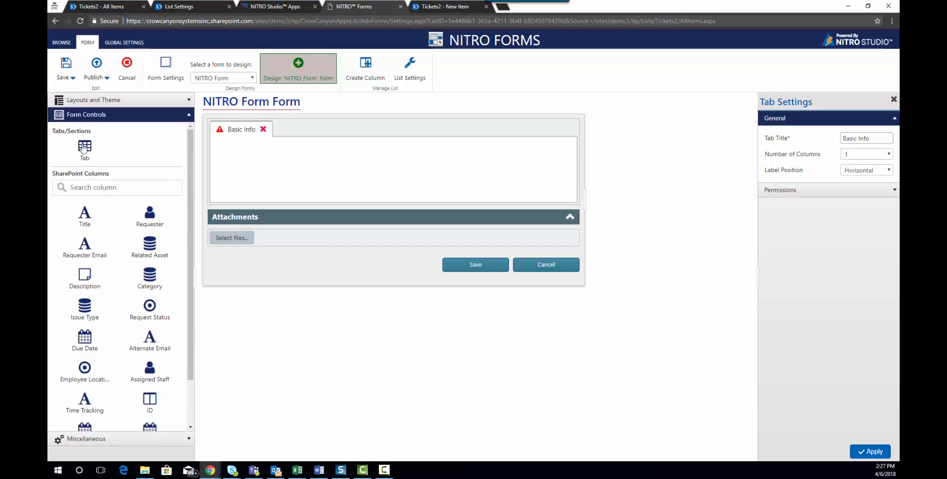
{"action": "mouse_move", "coordinate": [111, 173]}
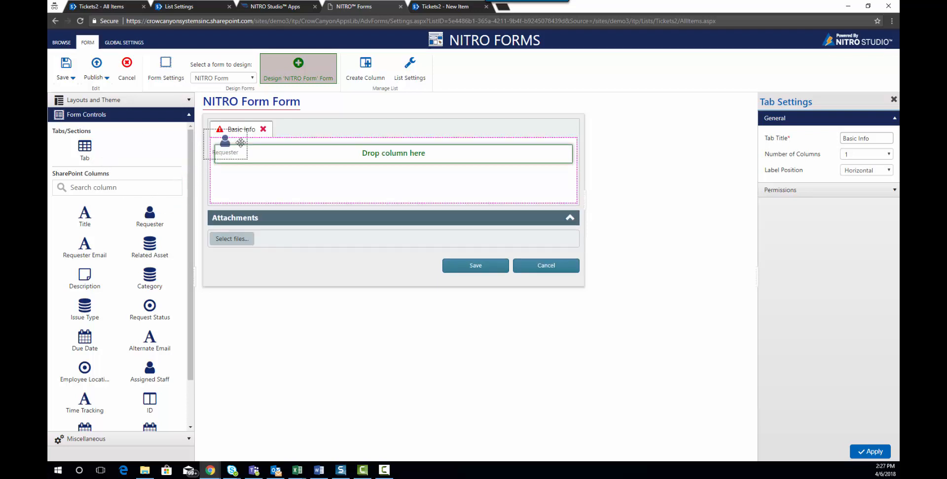
{"action": "left_click_drag", "start_coordinate": [149, 216], "coordinate": [393, 153]}
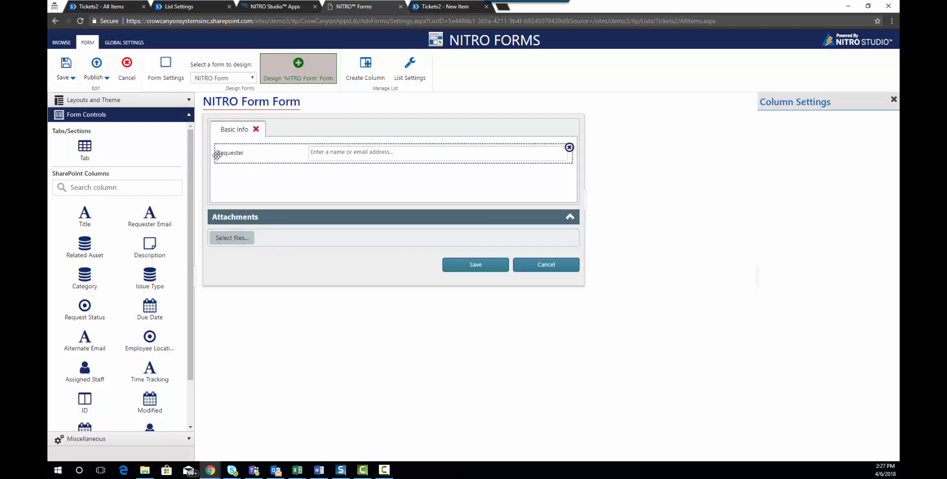
{"action": "left_click", "coordinate": [260, 151]}
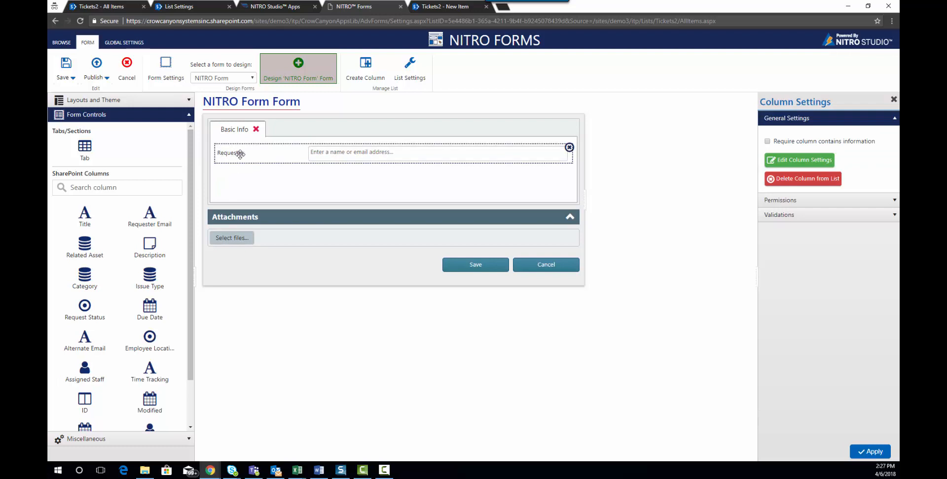
{"action": "mouse_move", "coordinate": [221, 166]}
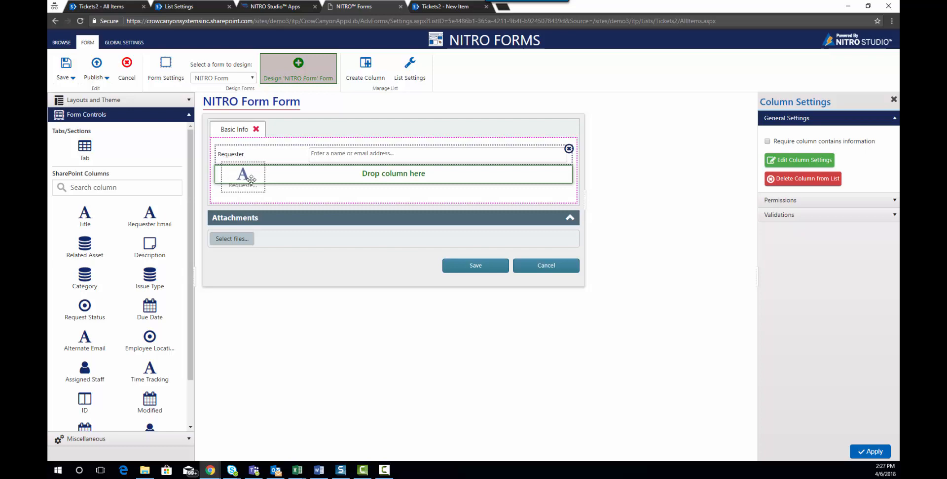
{"action": "left_click_drag", "start_coordinate": [149, 214], "coordinate": [393, 173]}
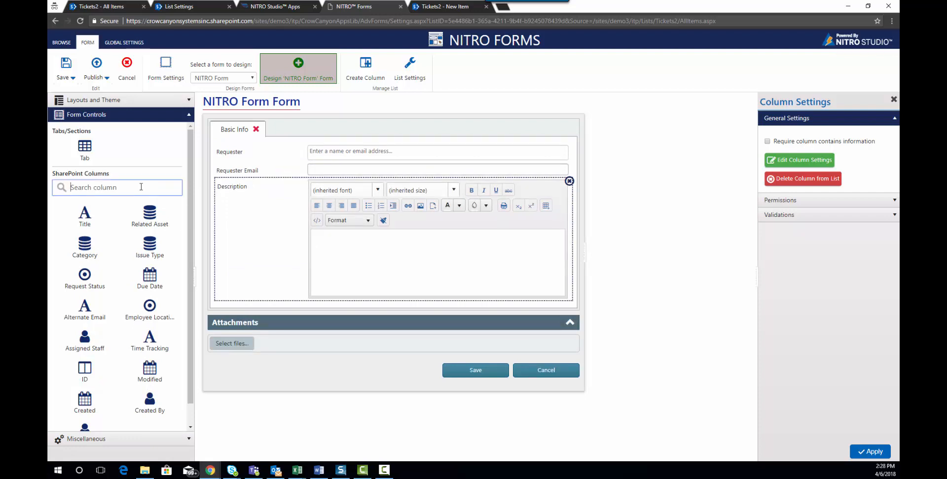
Search the form columns for Category, then for Issue Type
{"action": "type", "text": "ca"}
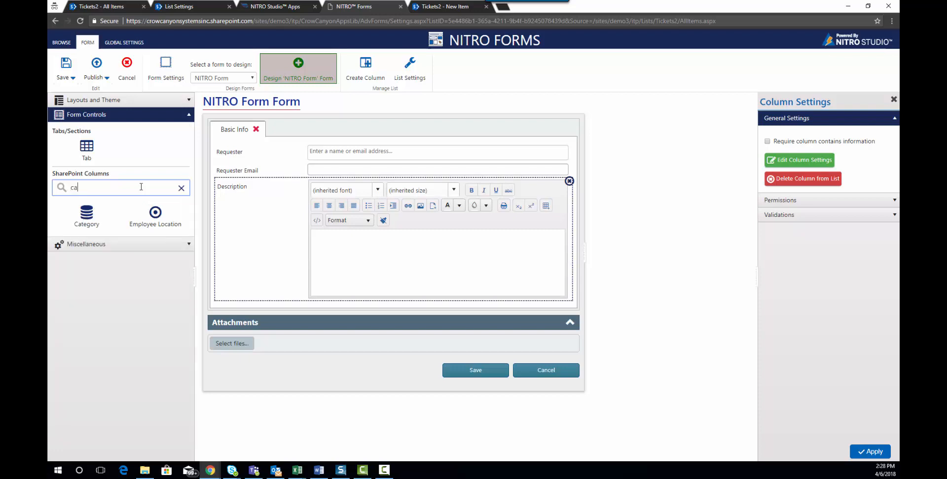
{"action": "type", "text": "te"}
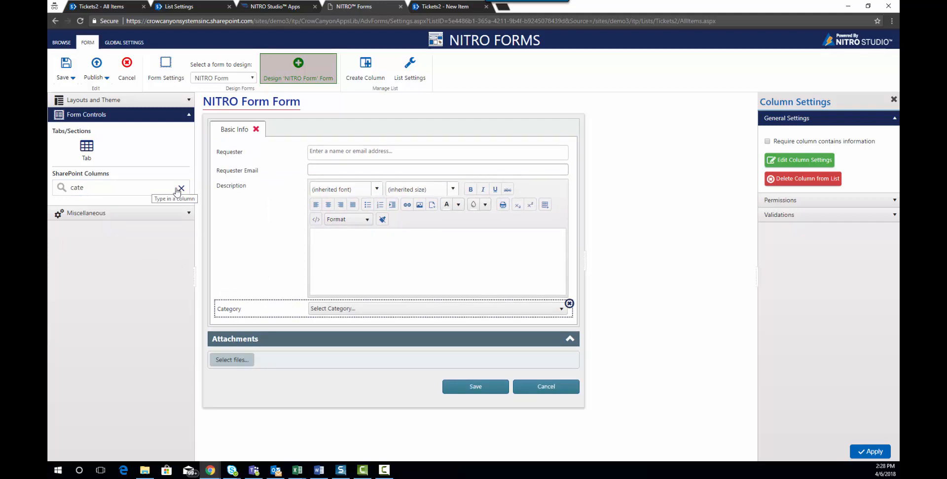
{"action": "left_click", "coordinate": [180, 188]}
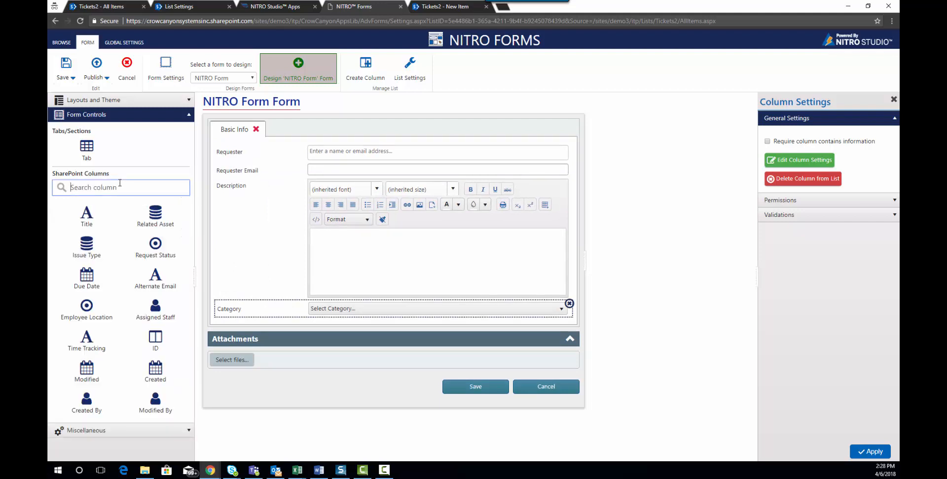
{"action": "type", "text": "issu"}
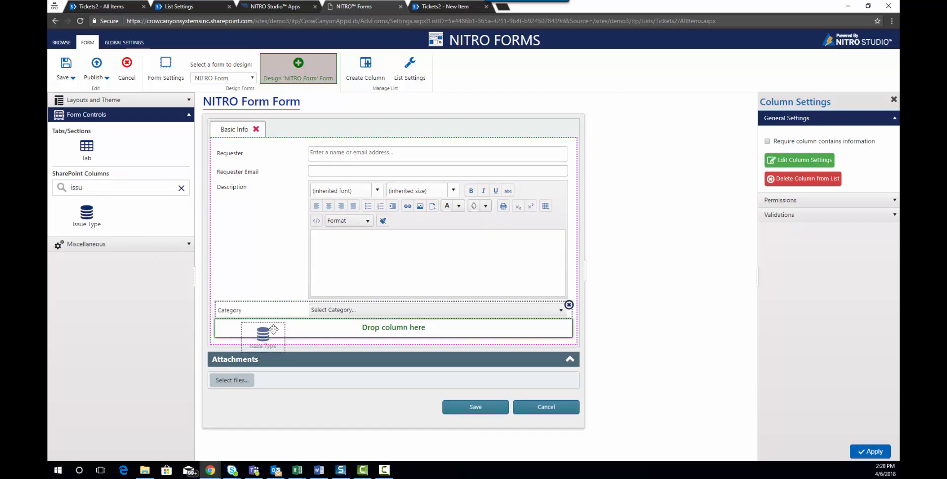
Add Issue Type, move Category then Issue Type above Requester, and clear the search
{"action": "left_click_drag", "start_coordinate": [87, 214], "coordinate": [393, 328]}
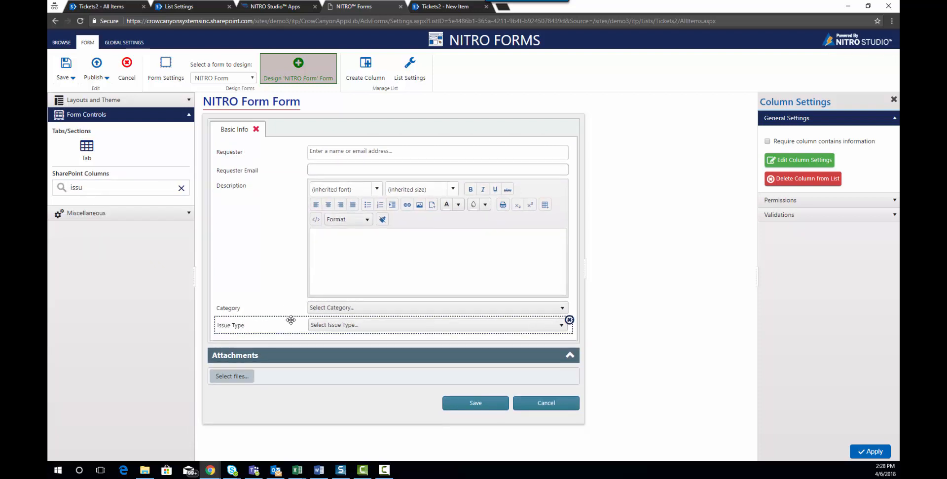
{"action": "left_click_drag", "start_coordinate": [290, 307], "coordinate": [288, 161]}
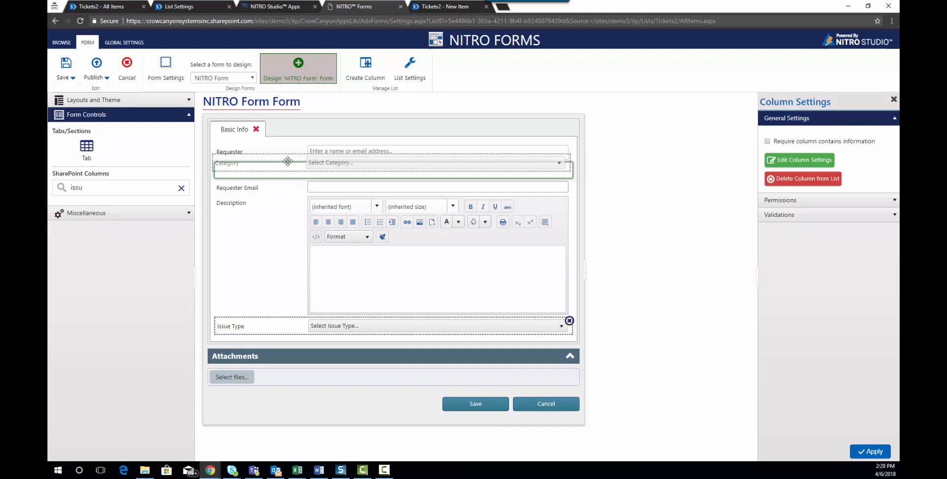
{"action": "left_click_drag", "start_coordinate": [288, 162], "coordinate": [288, 145]}
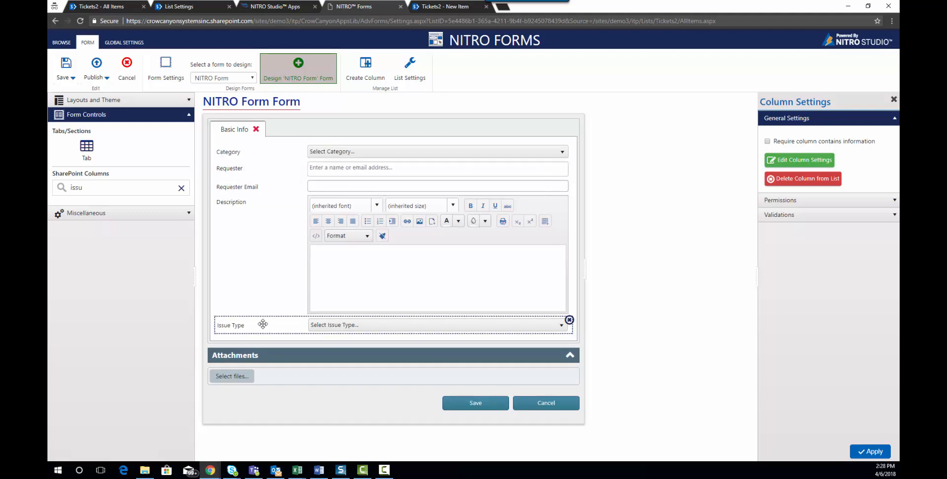
{"action": "left_click_drag", "start_coordinate": [263, 325], "coordinate": [253, 169]}
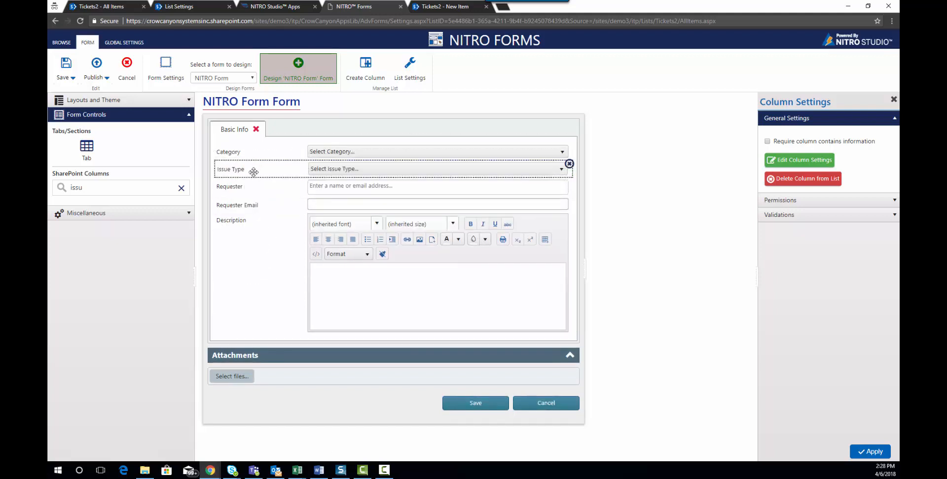
{"action": "mouse_move", "coordinate": [265, 247]}
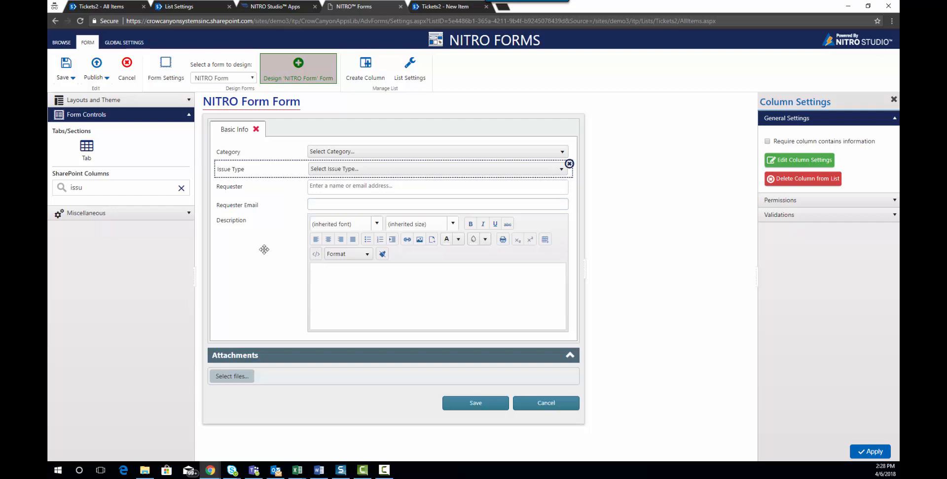
{"action": "left_click", "coordinate": [181, 187]}
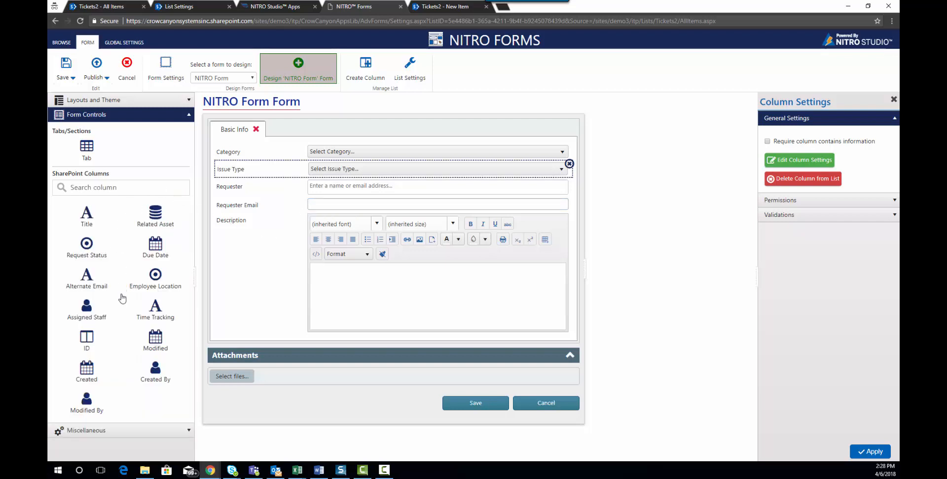
{"action": "mouse_move", "coordinate": [365, 69]}
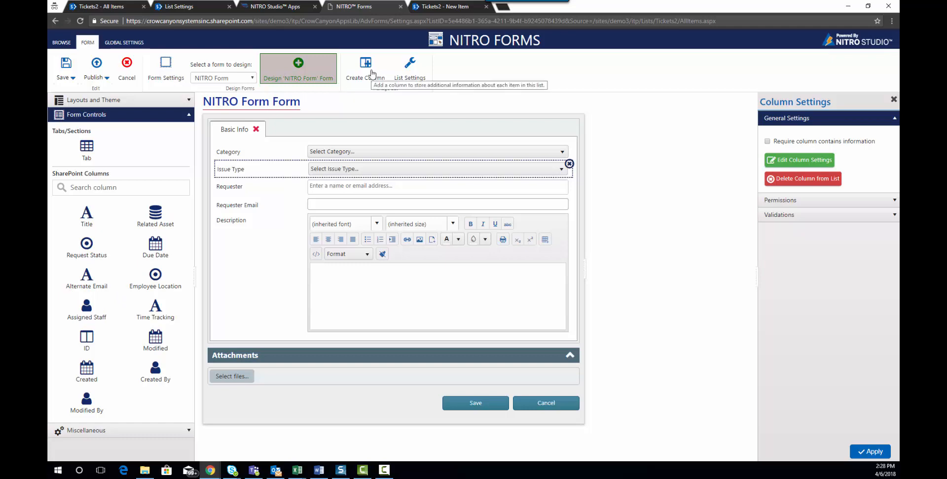
{"action": "left_click", "coordinate": [365, 69]}
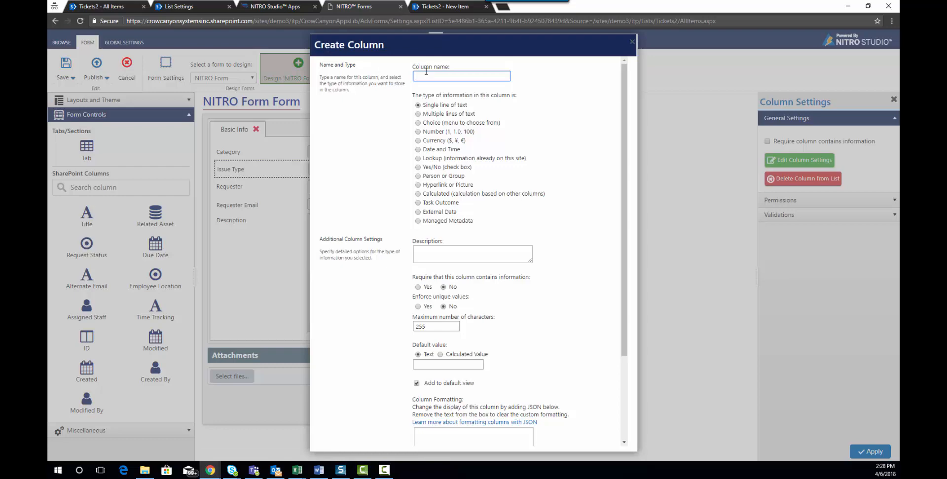
{"action": "type", "text": "Alte"}
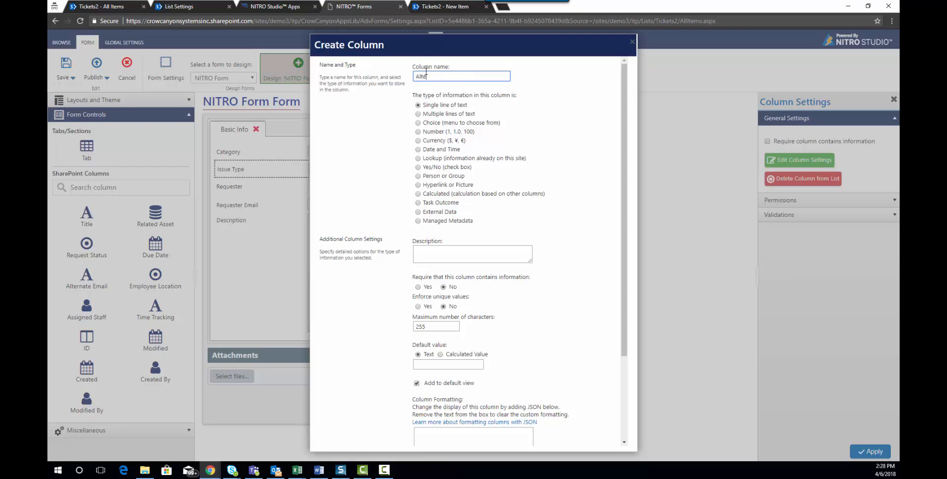
{"action": "type", "text": "Alternate Email"}
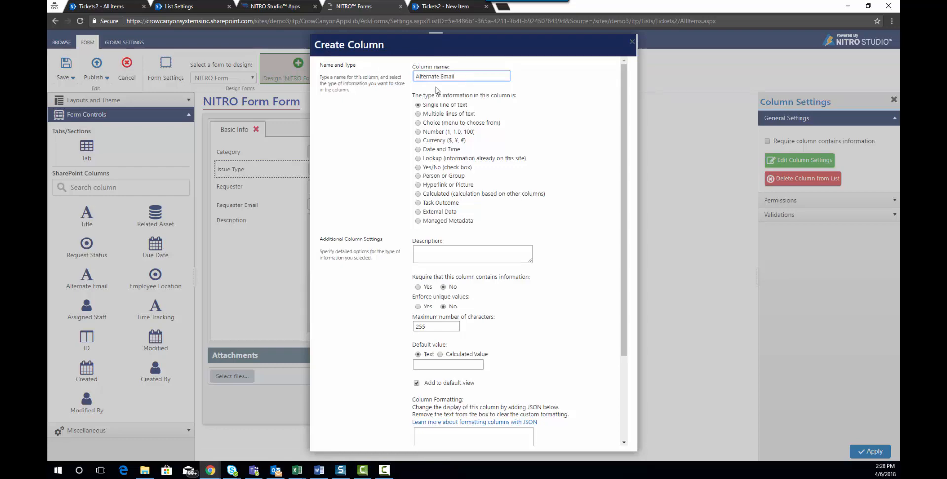
{"action": "mouse_move", "coordinate": [545, 240]}
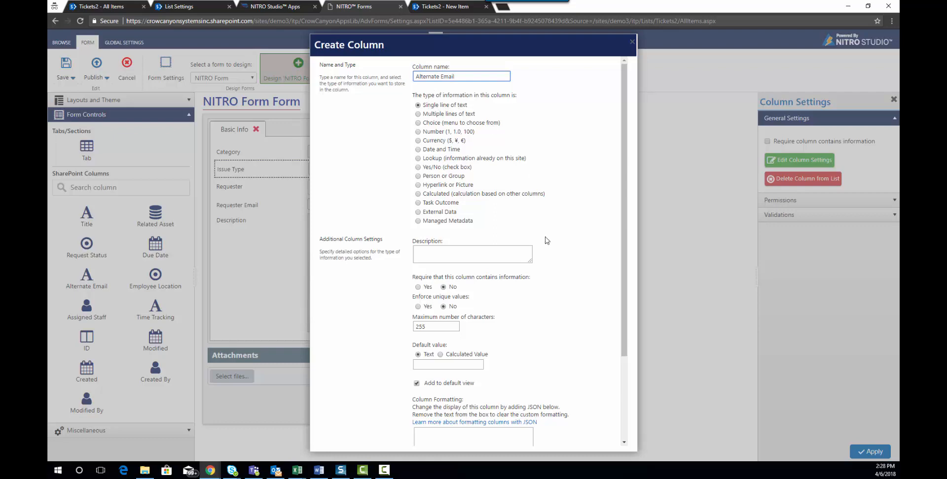
{"action": "scroll", "scroll_direction": "down", "scroll_amount": 3}
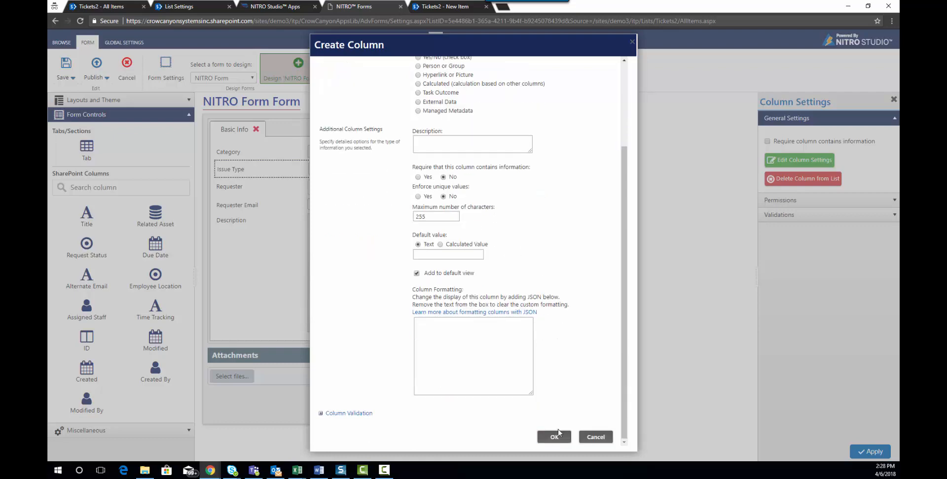
{"action": "left_click", "coordinate": [554, 437]}
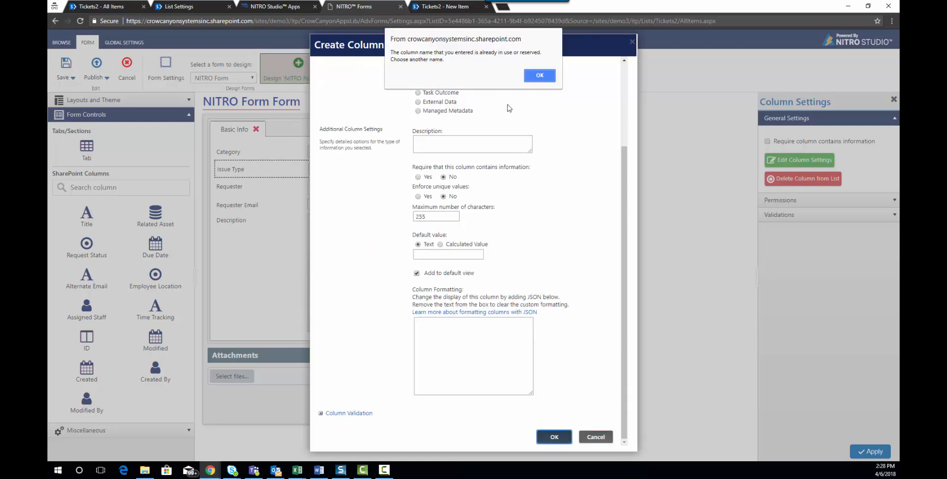
{"action": "left_click", "coordinate": [538, 75]}
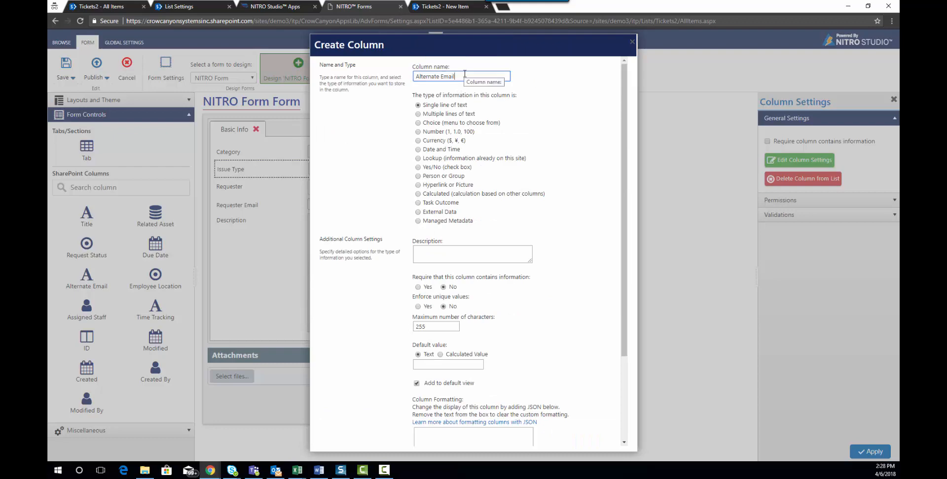
{"action": "scroll", "scroll_direction": "down", "scroll_amount": 3}
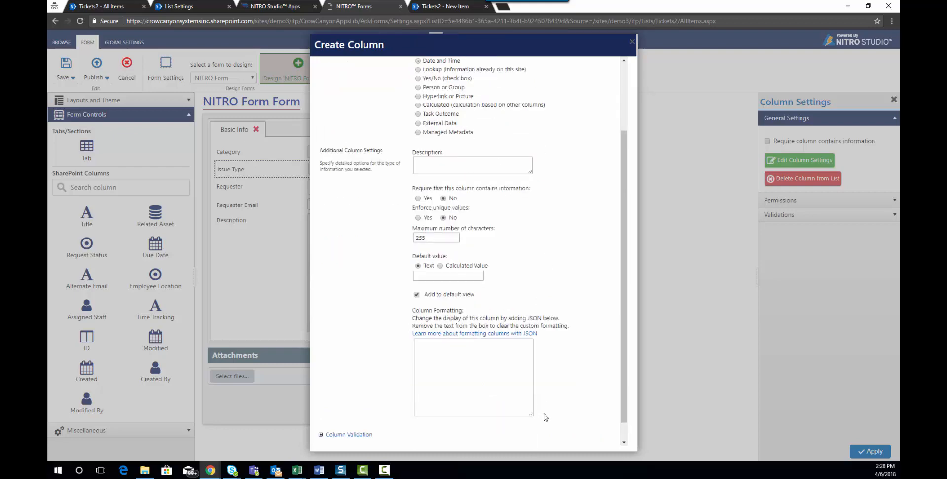
{"action": "left_click", "coordinate": [632, 41]}
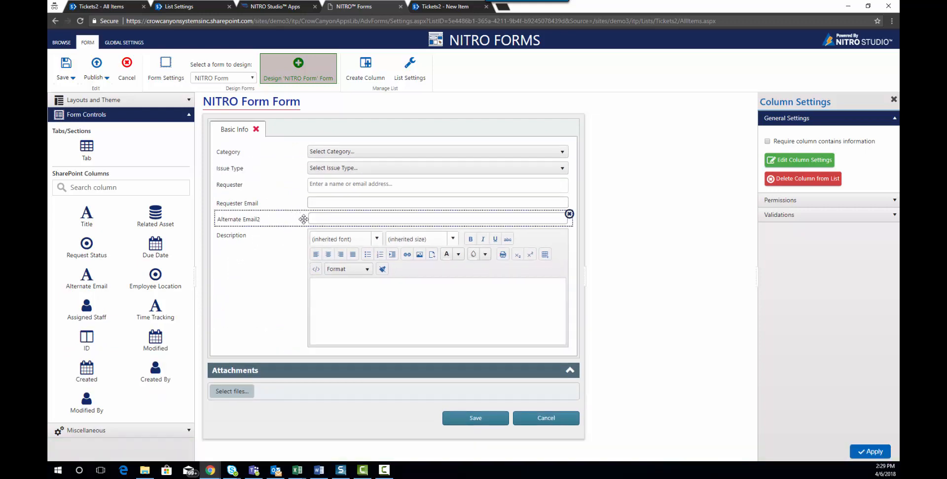
{"action": "mouse_move", "coordinate": [806, 183]}
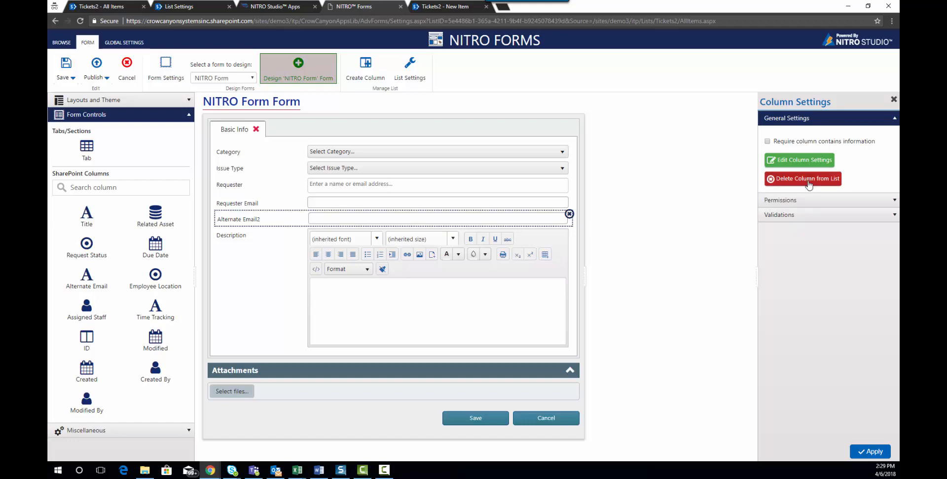
{"action": "left_click", "coordinate": [806, 178]}
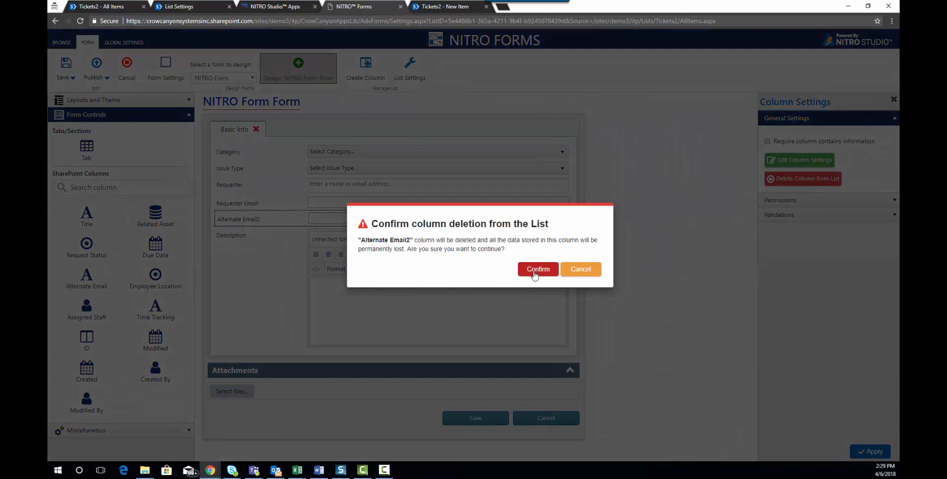
{"action": "left_click", "coordinate": [537, 270]}
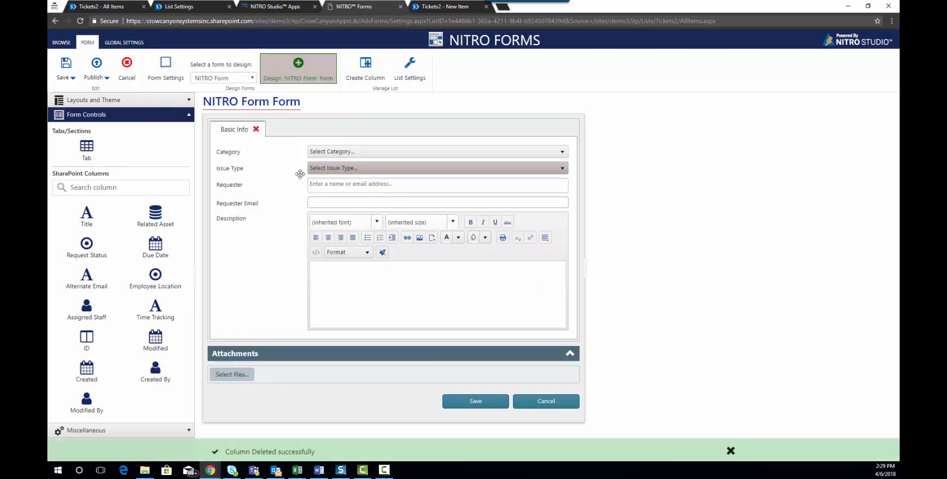
{"action": "mouse_move", "coordinate": [259, 185]}
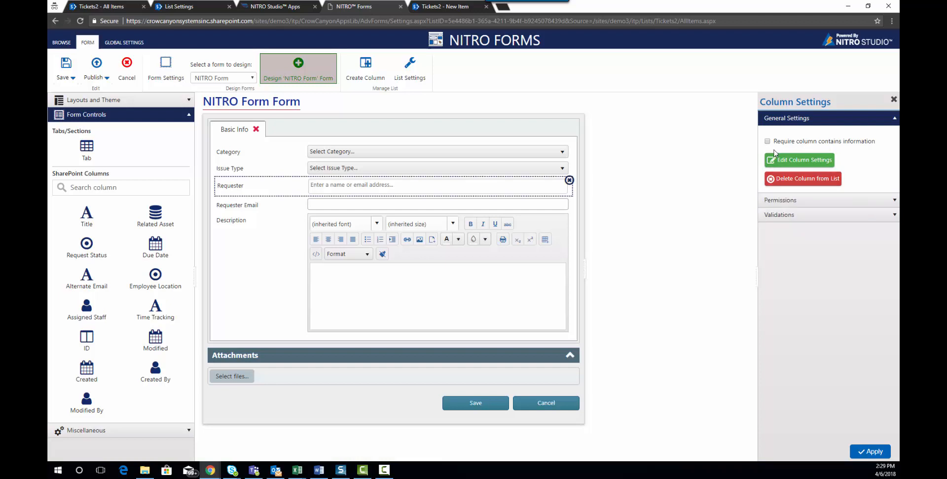
{"action": "mouse_move", "coordinate": [778, 147]}
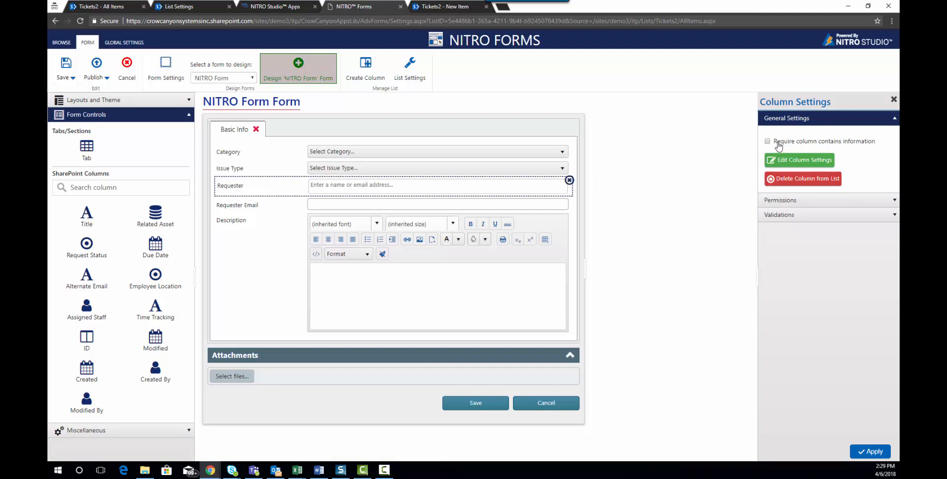
{"action": "mouse_move", "coordinate": [775, 145]}
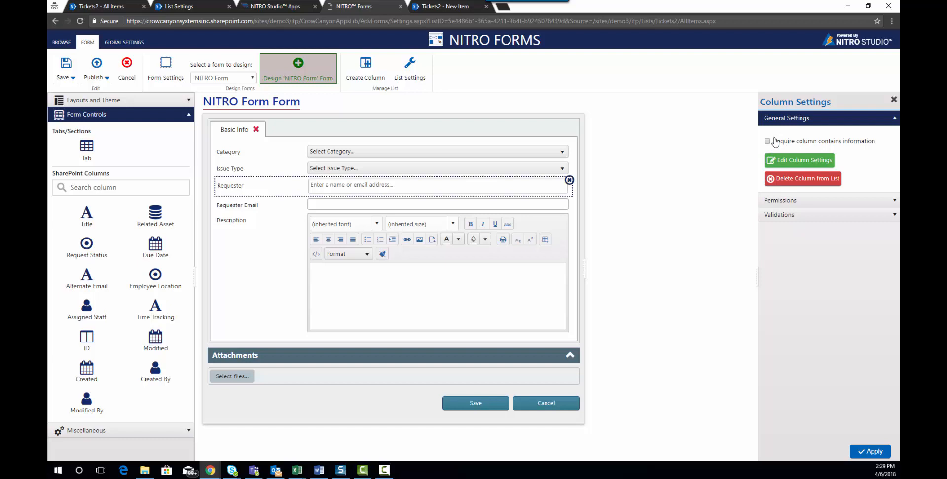
{"action": "left_click", "coordinate": [768, 141]}
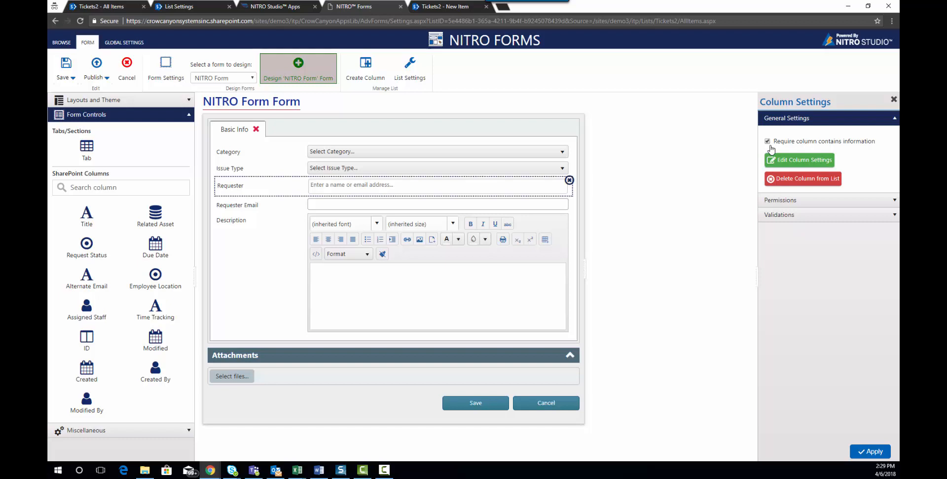
{"action": "left_click", "coordinate": [766, 140]}
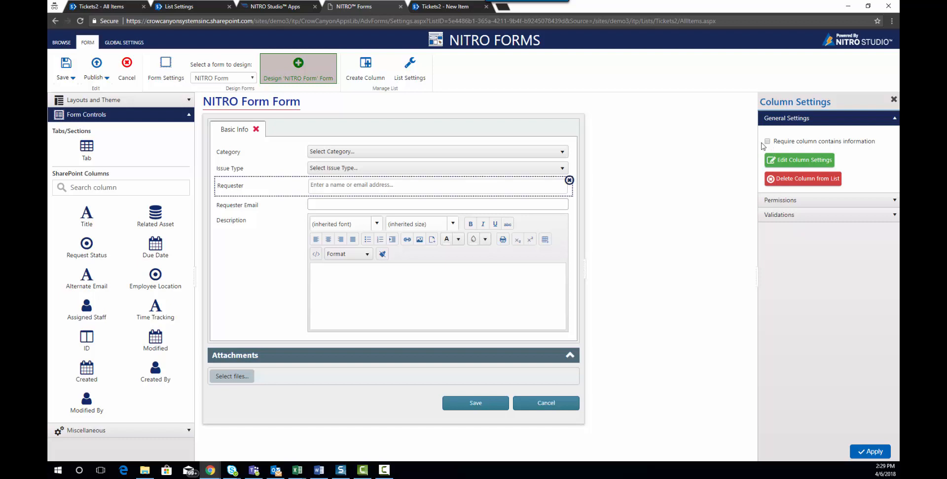
{"action": "mouse_move", "coordinate": [107, 151]}
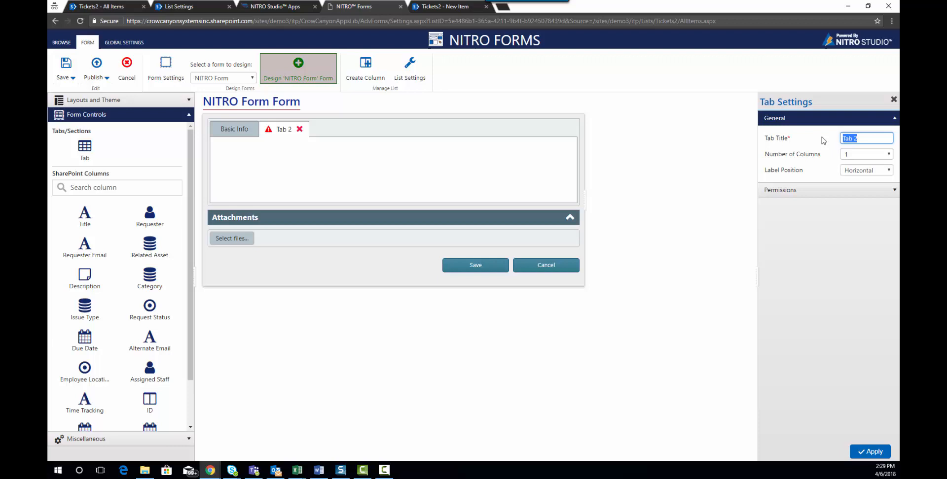
Enter 'Request Info' in the second tab's Tab Title field
{"action": "type", "text": "Request Info"}
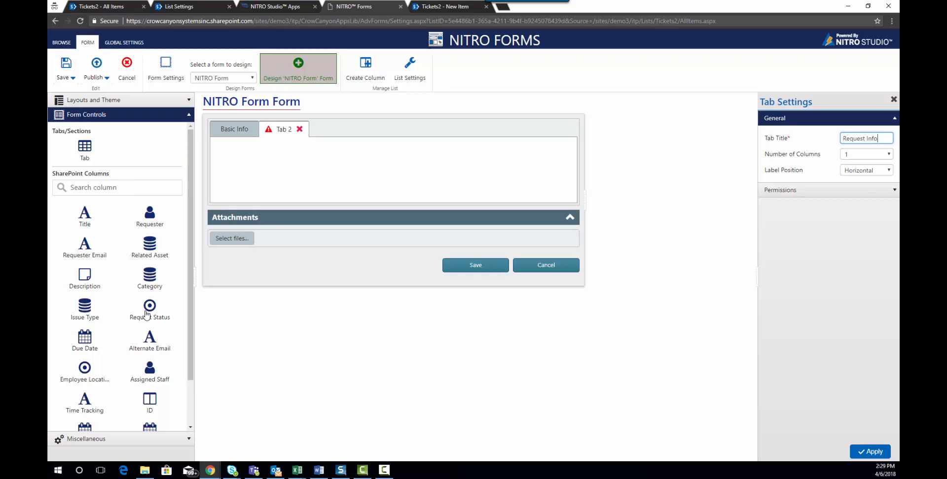
{"action": "mouse_move", "coordinate": [105, 261]}
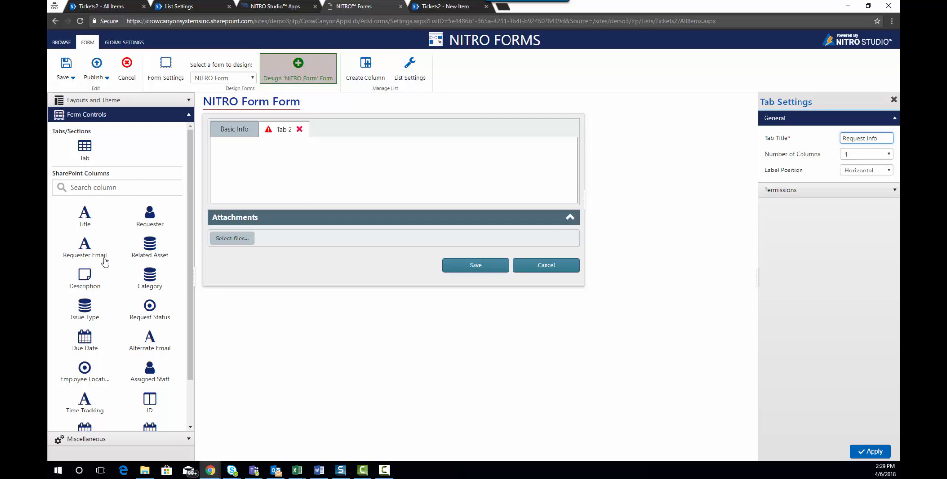
{"action": "mouse_move", "coordinate": [114, 236]}
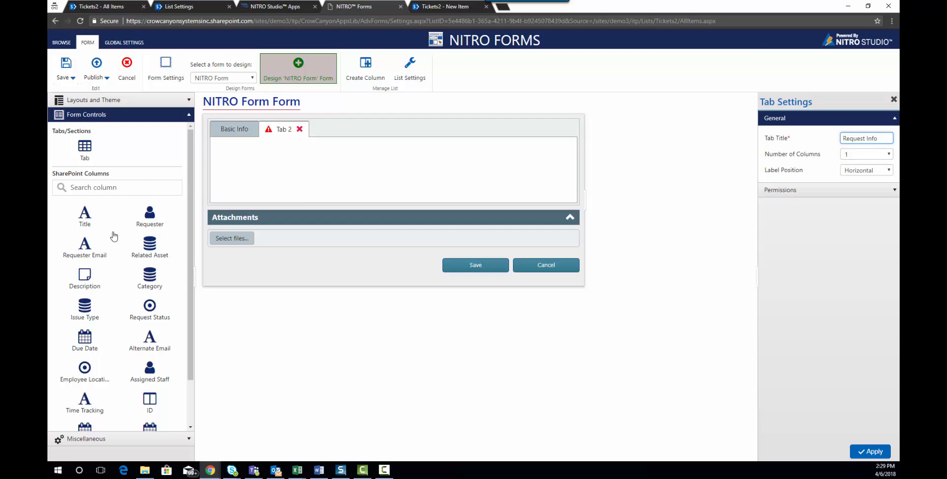
{"action": "mouse_move", "coordinate": [118, 243]}
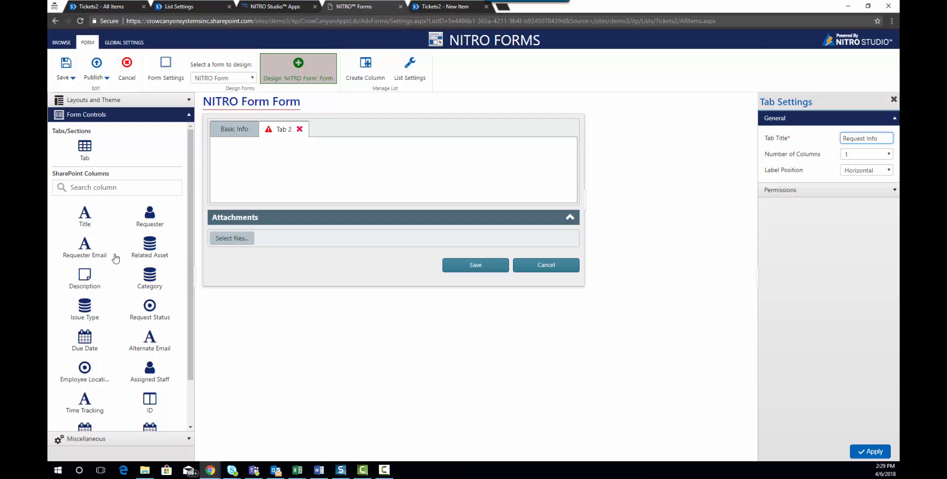
Add Assigned Staff and Request Status to Tab 2, then search for Related Asset and Due Date
{"action": "left_click_drag", "start_coordinate": [149, 369], "coordinate": [238, 160]}
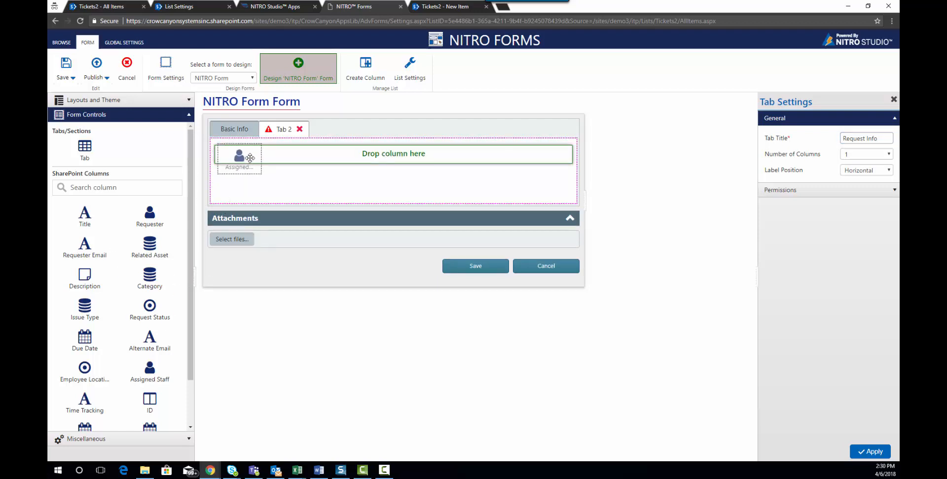
{"action": "left_click_drag", "start_coordinate": [149, 368], "coordinate": [393, 153]}
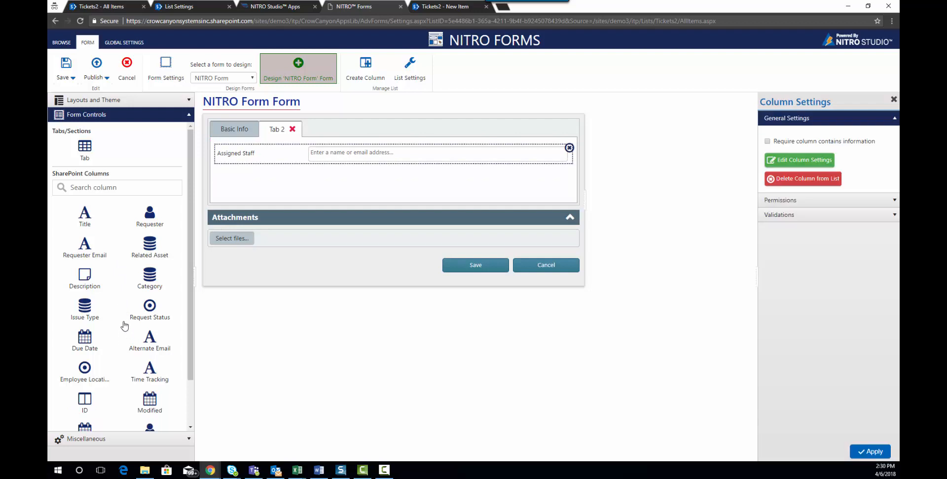
{"action": "mouse_move", "coordinate": [104, 204]}
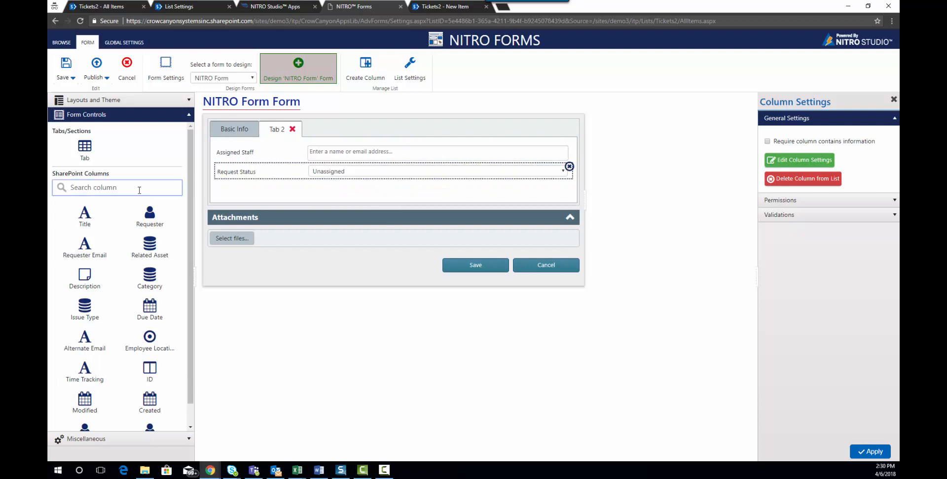
{"action": "type", "text": "related"}
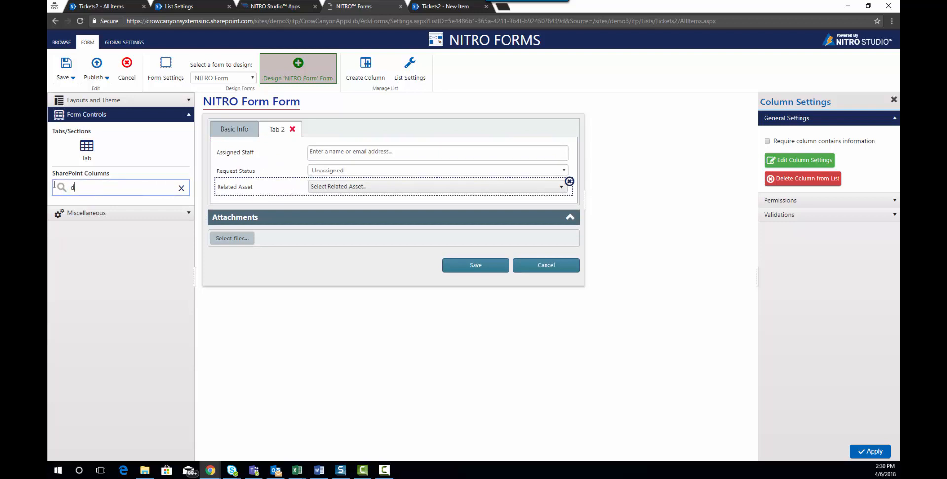
{"action": "type", "text": "ue"}
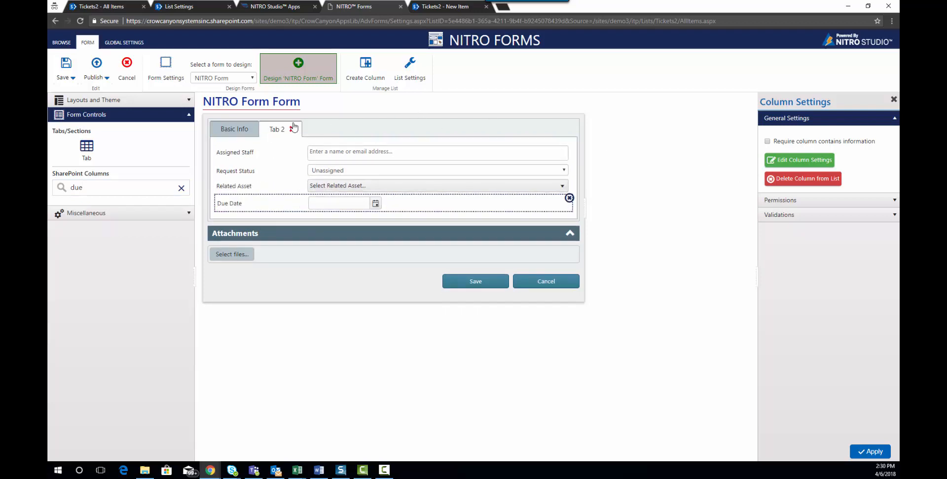
{"action": "mouse_move", "coordinate": [277, 131]}
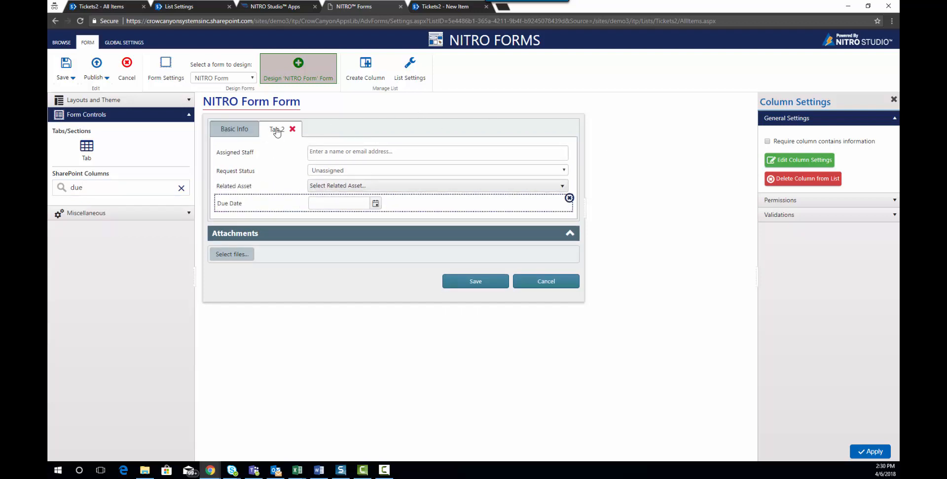
Replace the second tab's title with 'Request Info' and apply the tab settings
{"action": "left_click", "coordinate": [276, 129]}
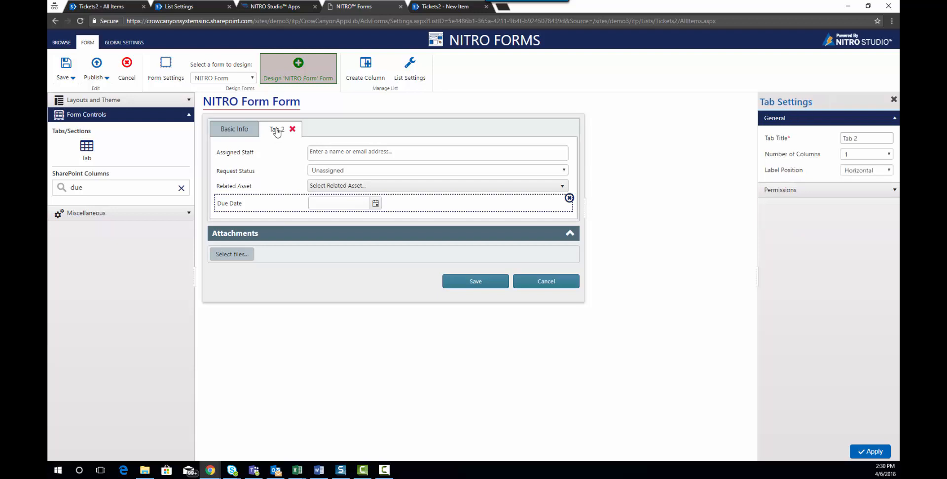
{"action": "triple_click", "coordinate": [865, 137]}
{"action": "type", "text": "Request Info"}
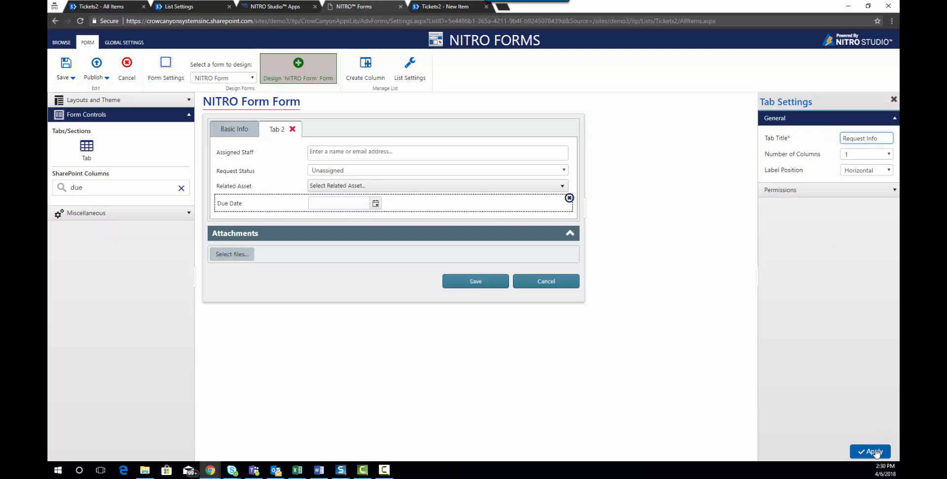
{"action": "left_click", "coordinate": [869, 452]}
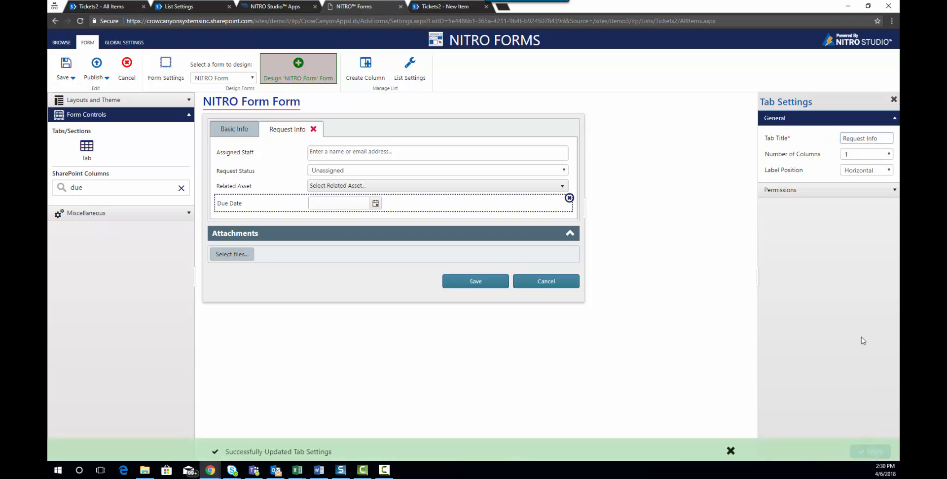
{"action": "mouse_move", "coordinate": [283, 137]}
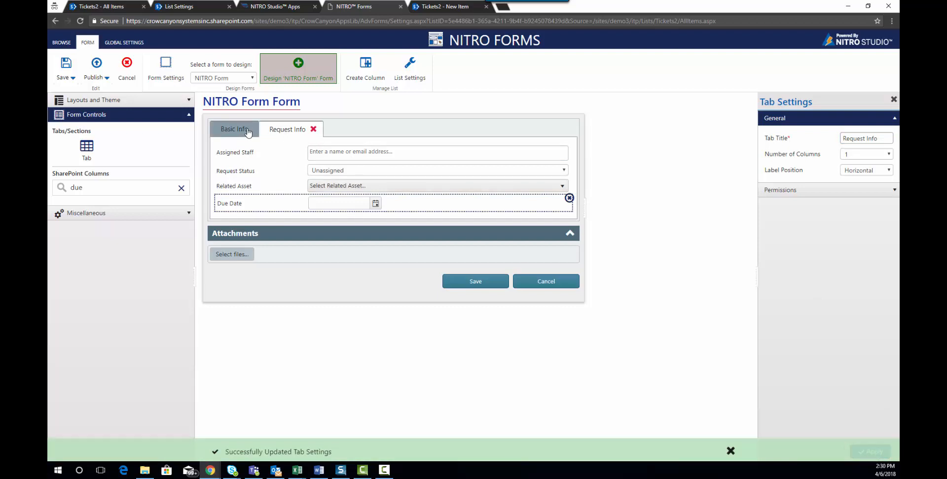
Select the Basic Info tab and publish the form from the ribbon
{"action": "left_click", "coordinate": [233, 130]}
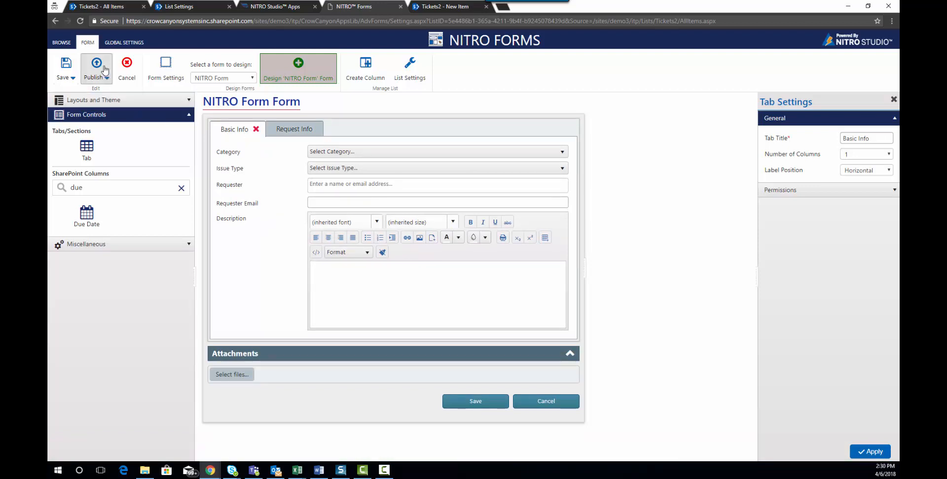
{"action": "left_click", "coordinate": [96, 70]}
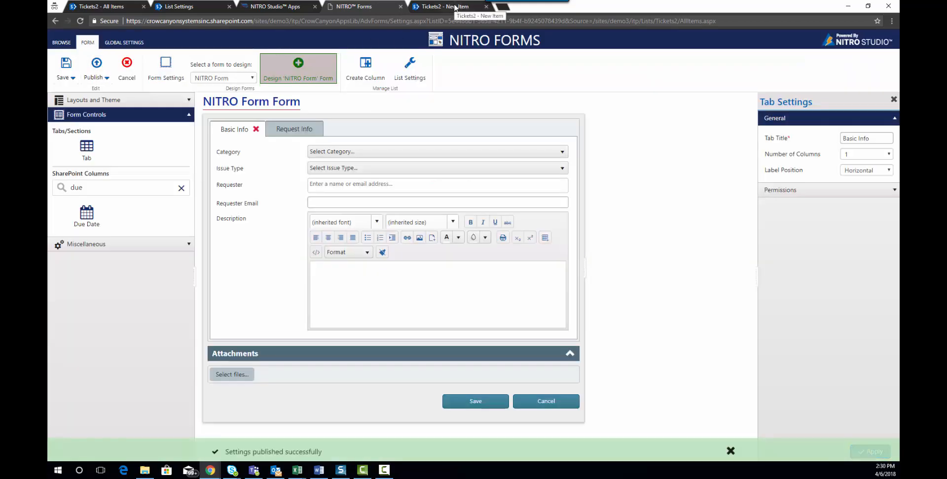
Reload the Tickets2 new-item page, then check the Request Info and Basic Info tabs
{"action": "left_click", "coordinate": [444, 7]}
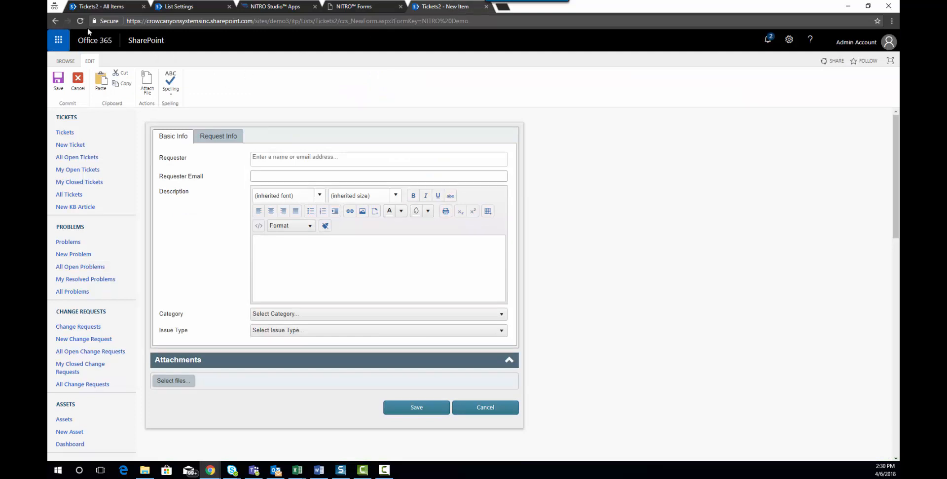
{"action": "left_click", "coordinate": [78, 20]}
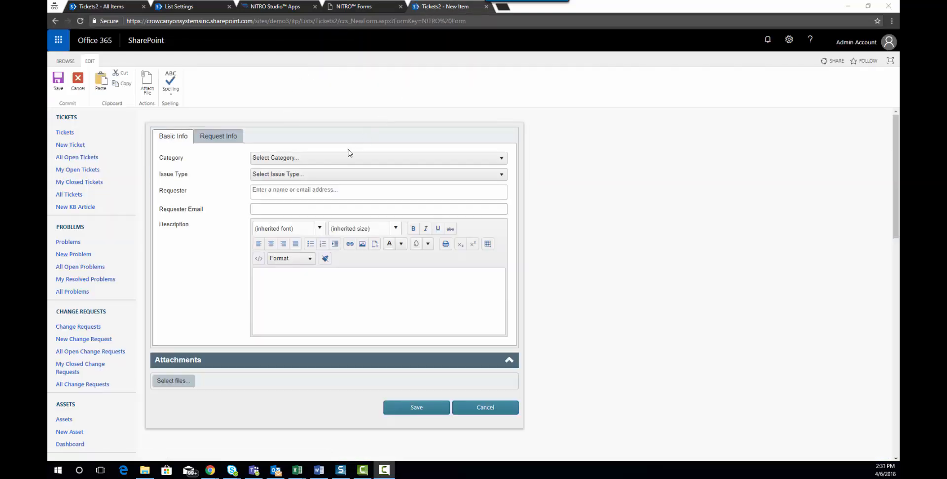
{"action": "mouse_move", "coordinate": [314, 145]}
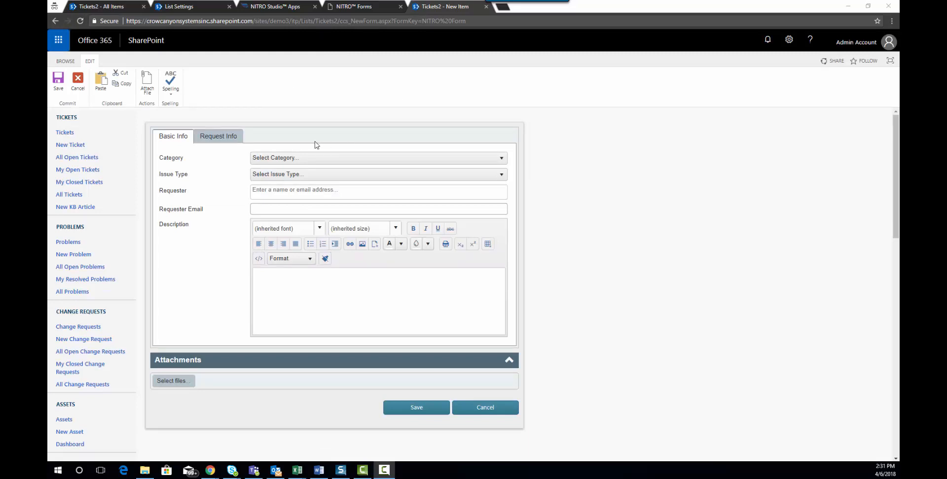
{"action": "left_click", "coordinate": [218, 135]}
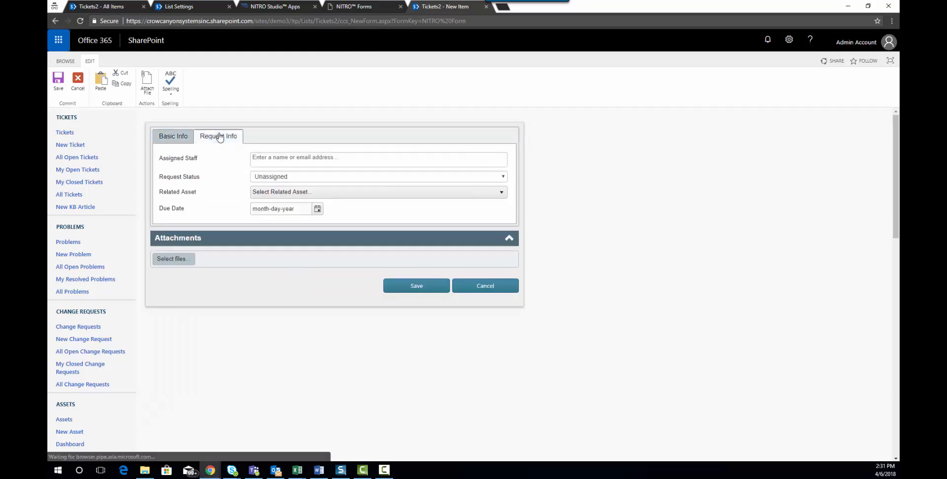
{"action": "left_click", "coordinate": [172, 136]}
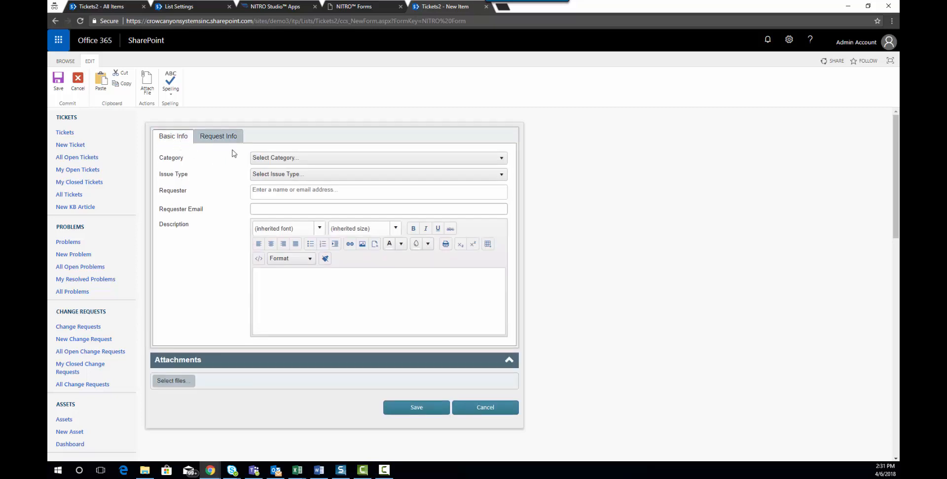
{"action": "mouse_move", "coordinate": [560, 191]}
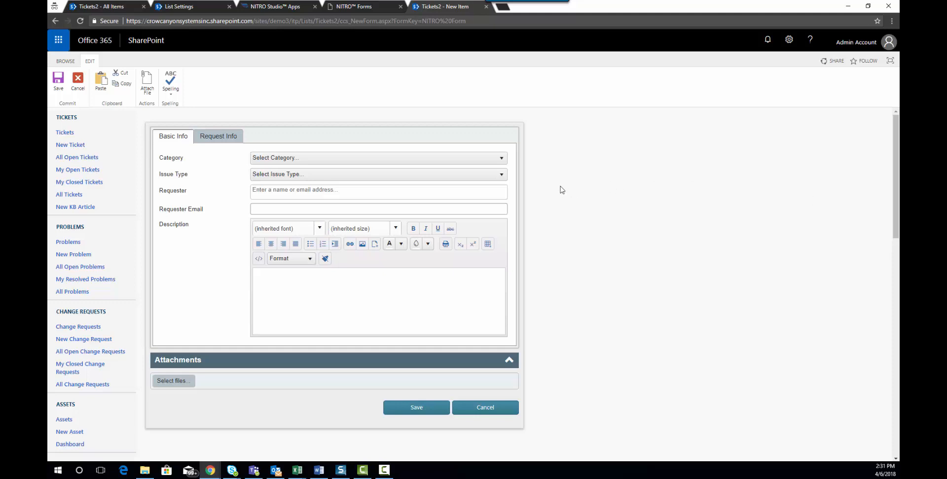
{"action": "mouse_move", "coordinate": [561, 190]}
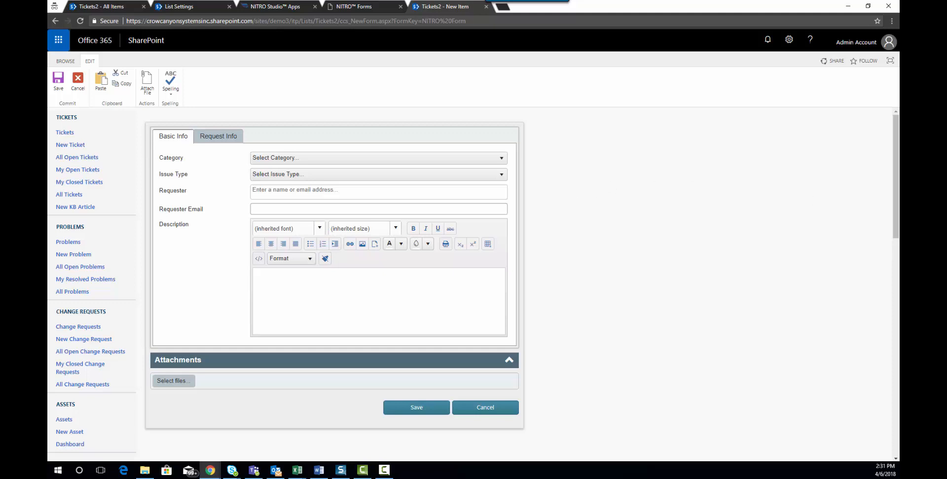